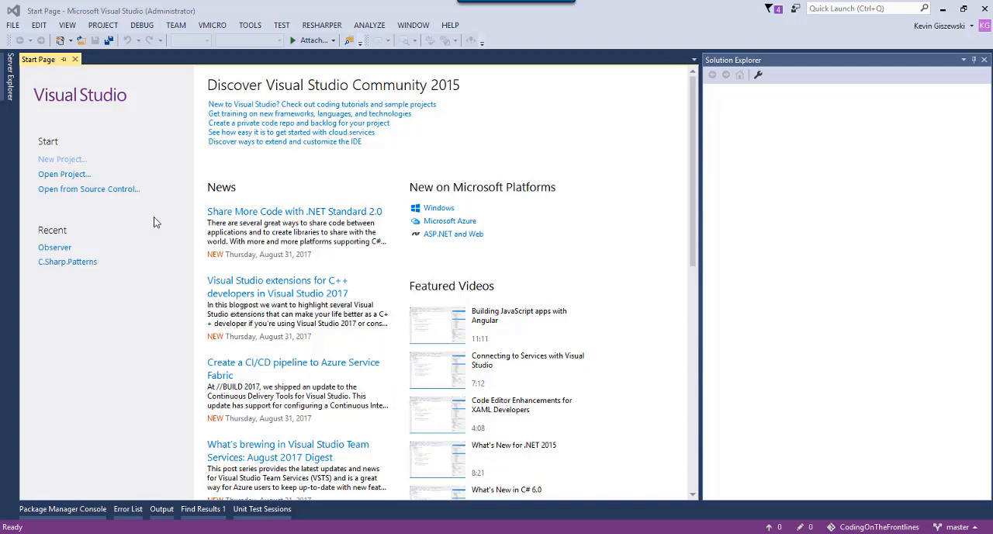
mouse_move(144, 145)
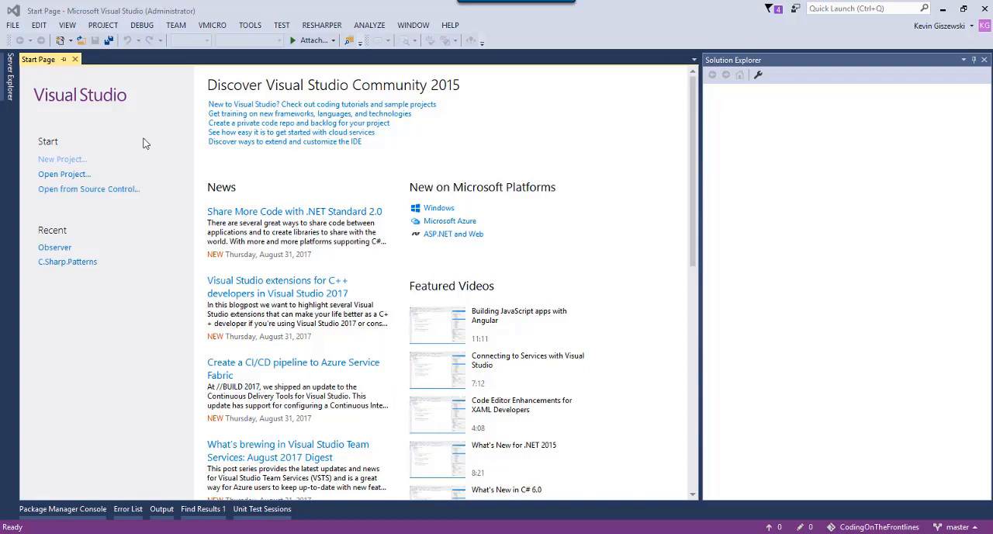
mouse_move(179, 146)
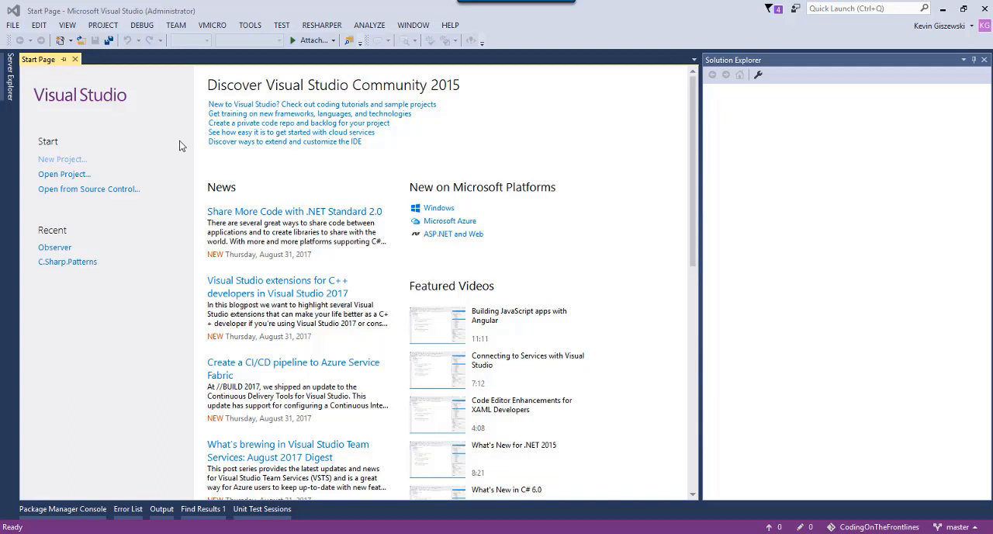
mouse_move(164, 154)
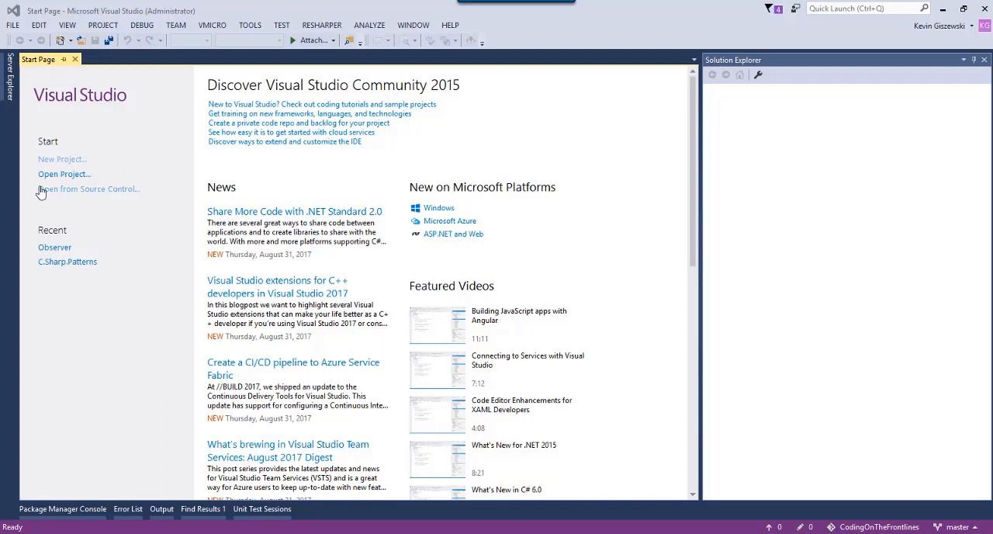
mouse_move(62, 159)
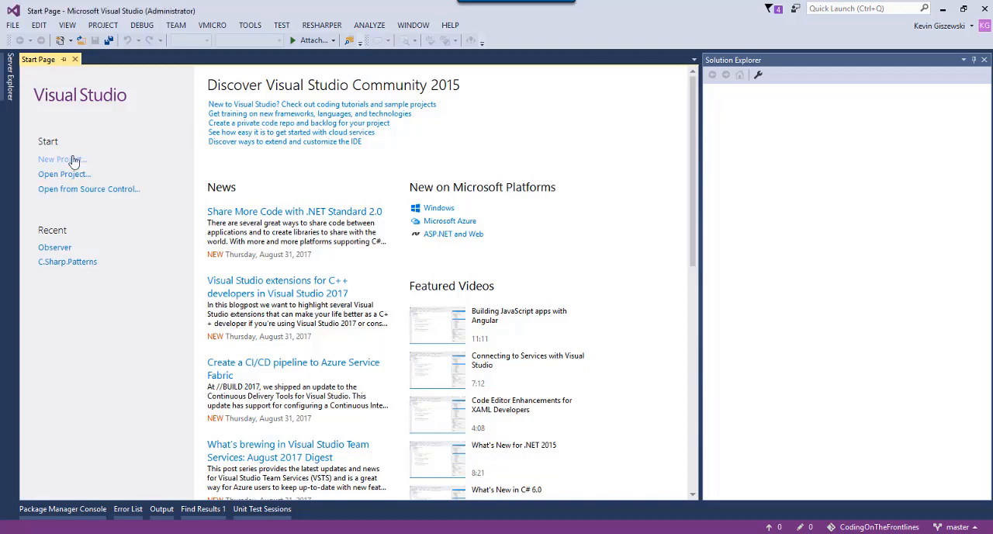
Step: Start a new ASP.NET Web Application named Demo.Umbraco and choose the Empty template
click(60, 158)
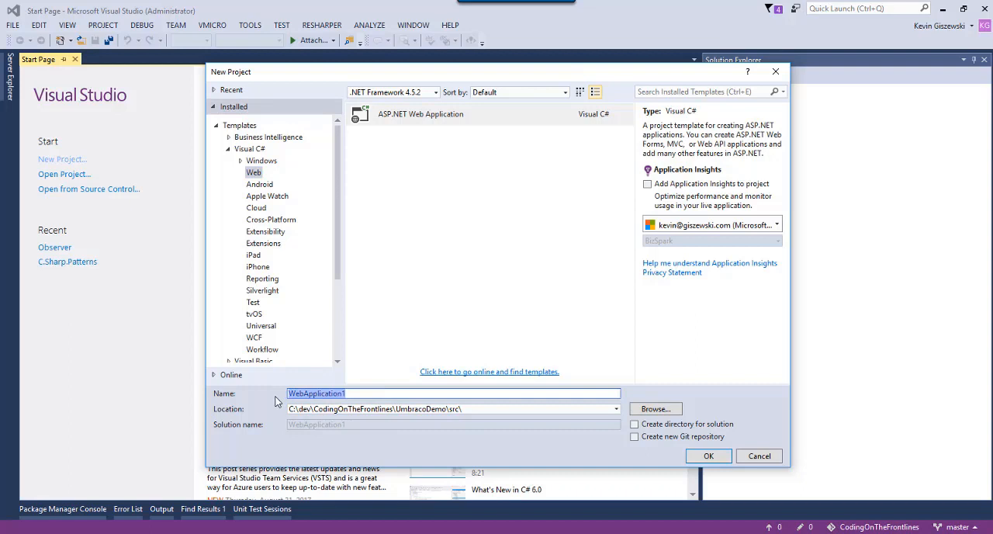
text(dE)
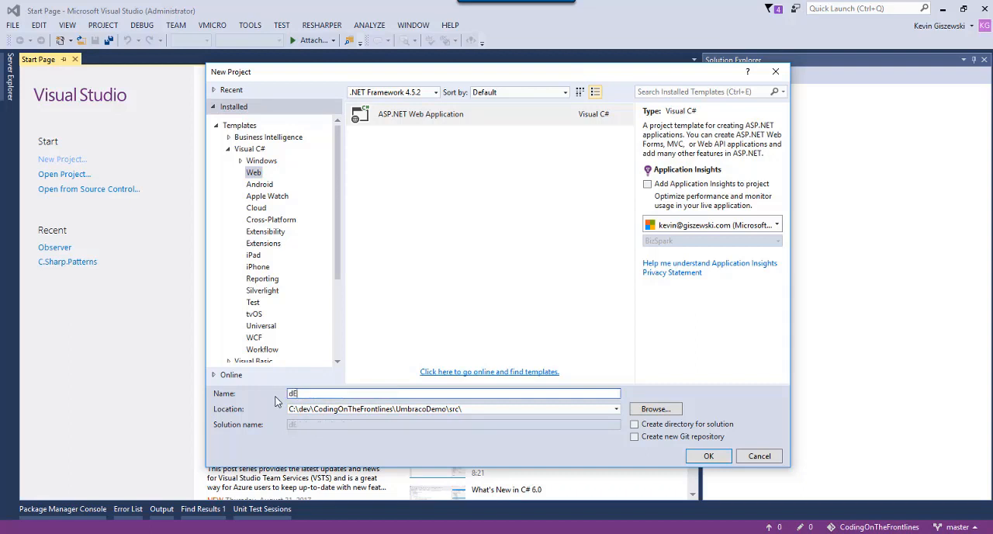
text(Demo.Umbraco)
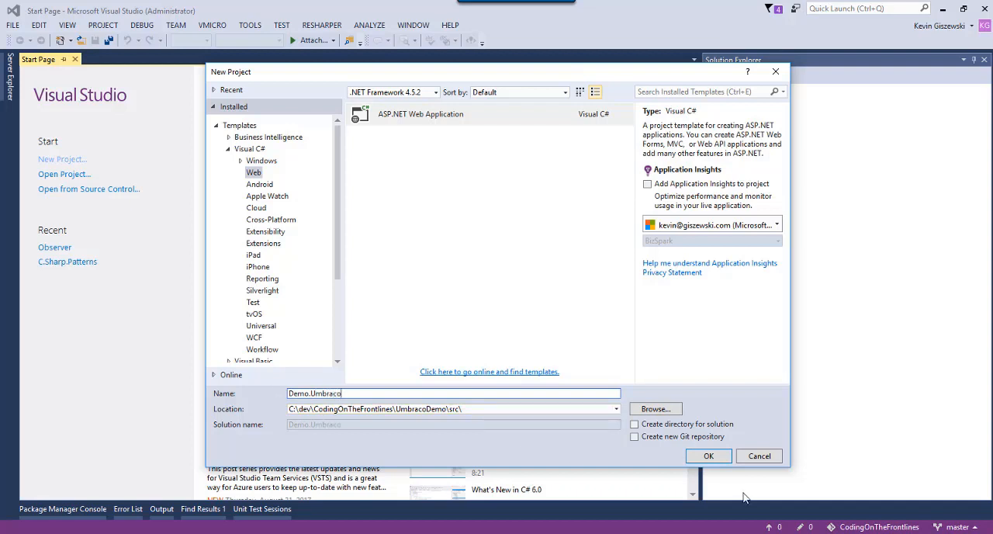
click(707, 455)
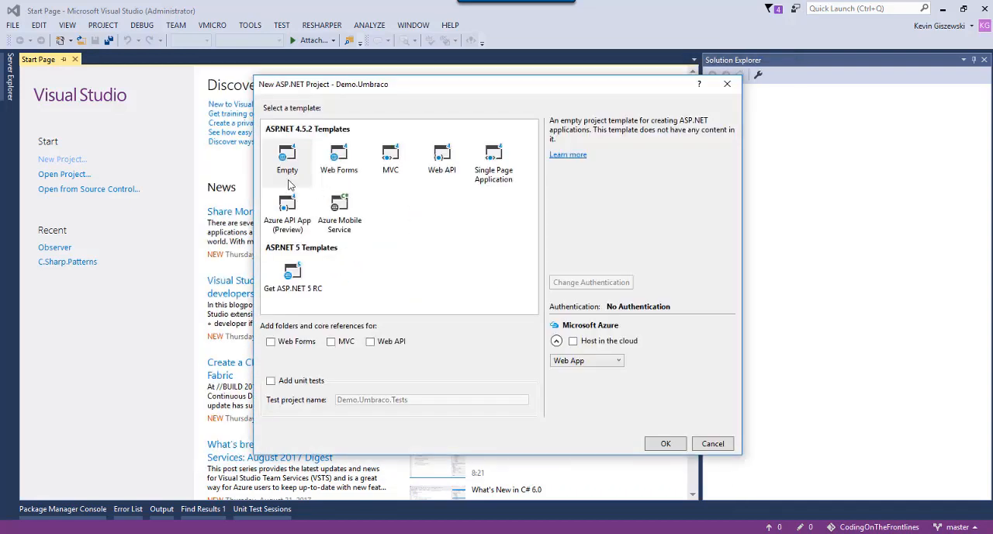
click(287, 159)
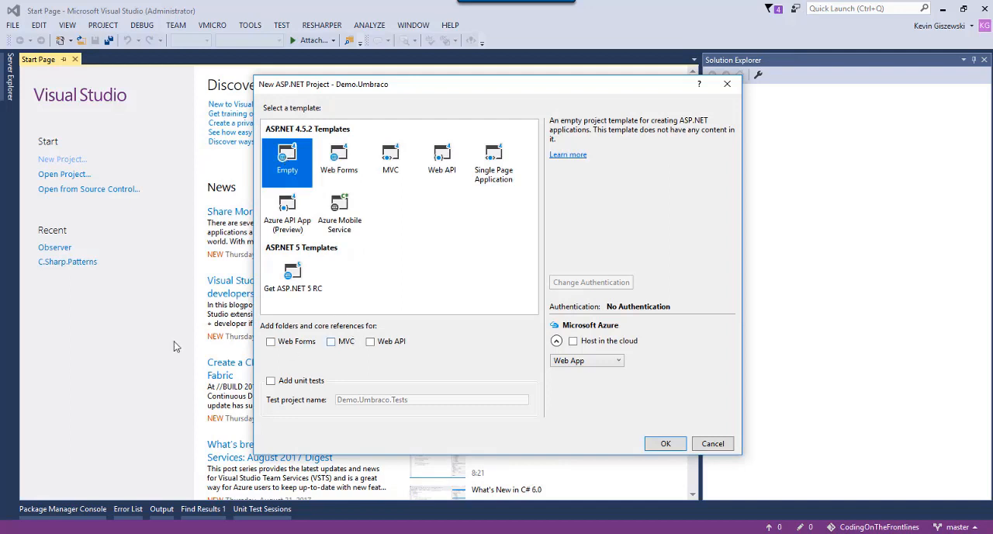
mouse_move(611, 208)
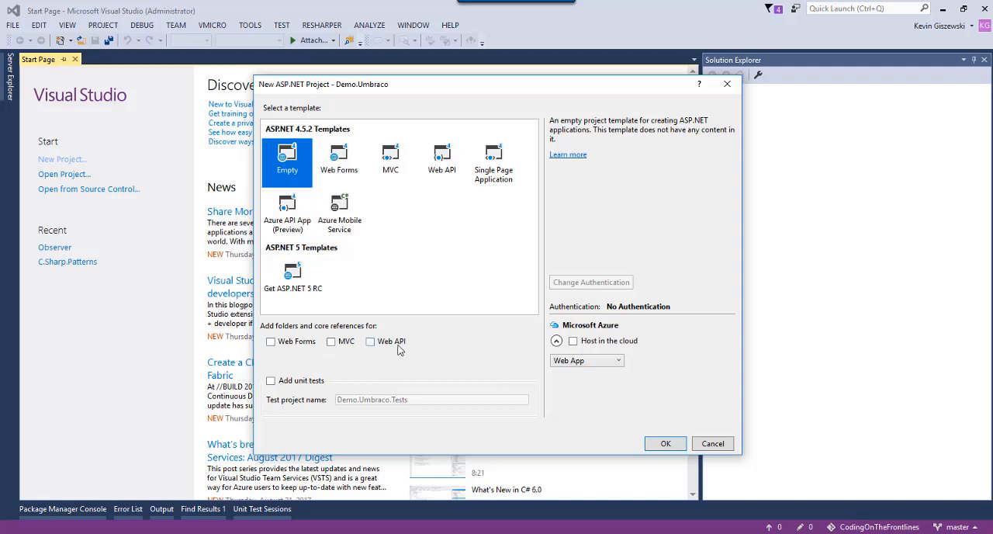
mouse_move(631, 421)
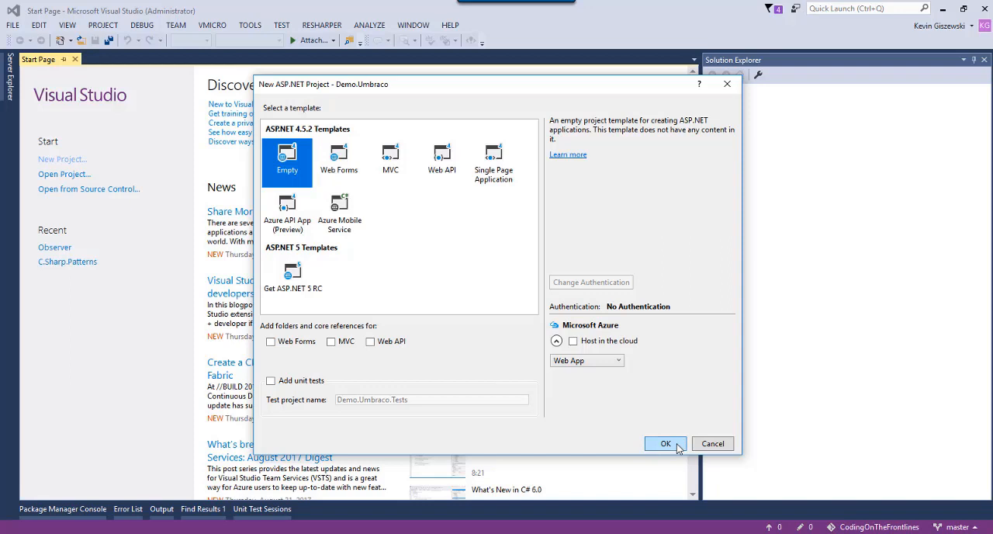
click(664, 443)
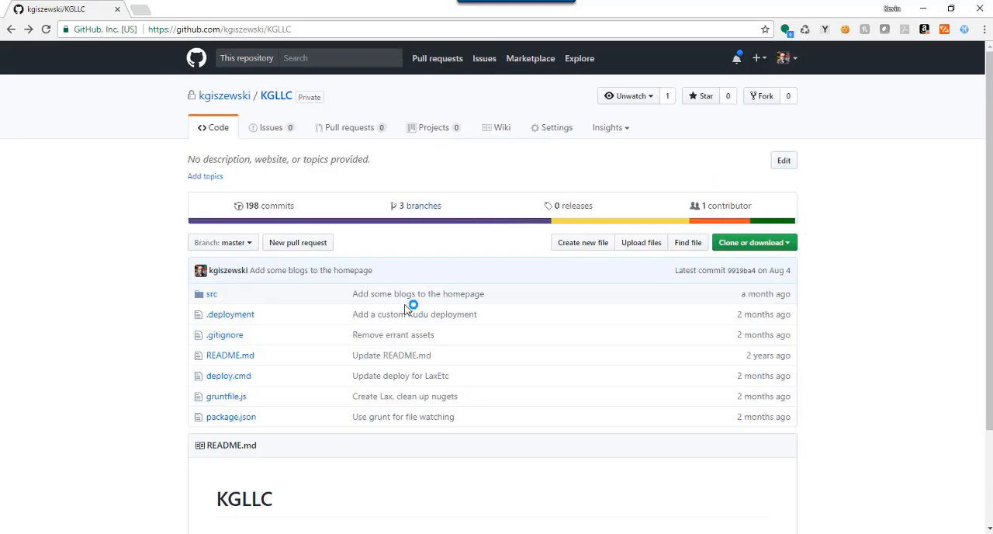
mouse_move(207, 298)
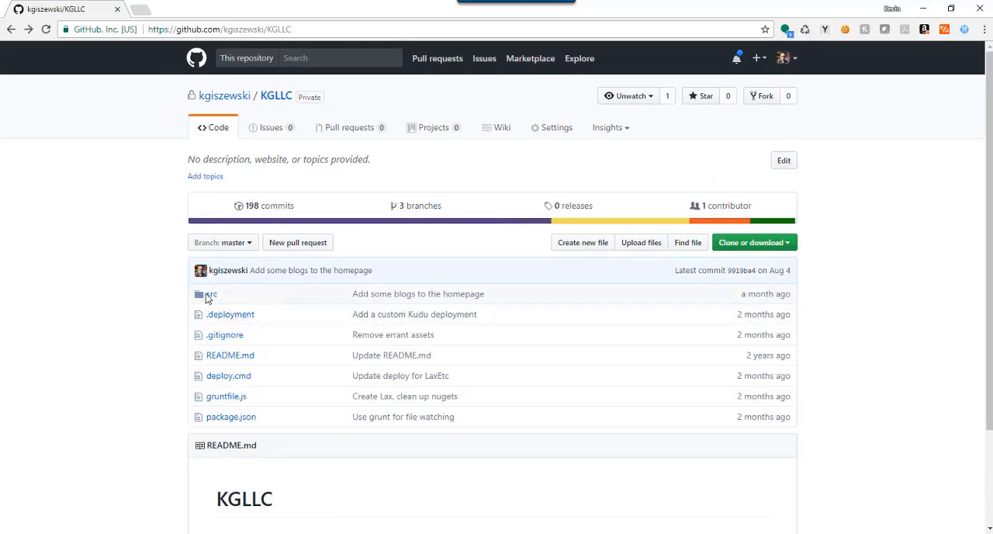
mouse_move(212, 293)
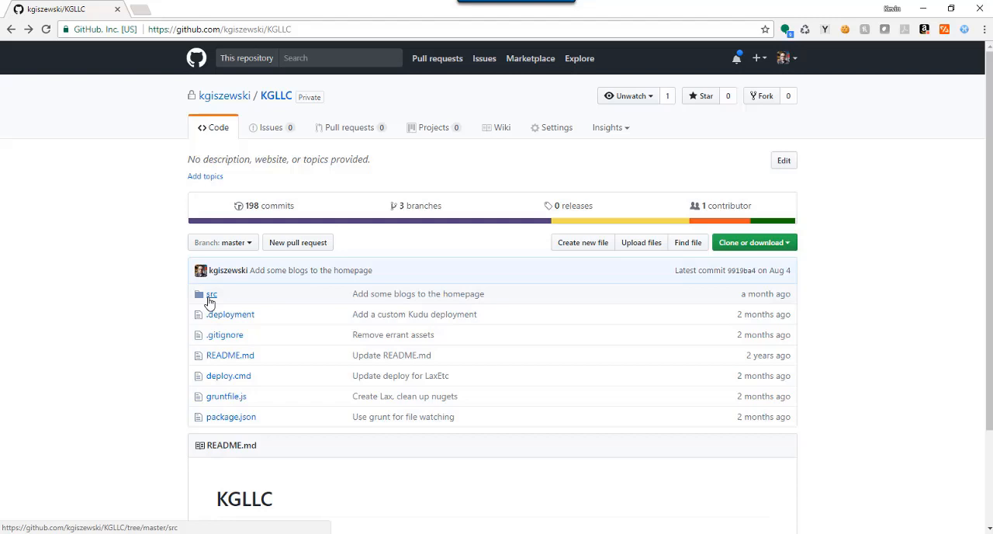
mouse_move(250, 379)
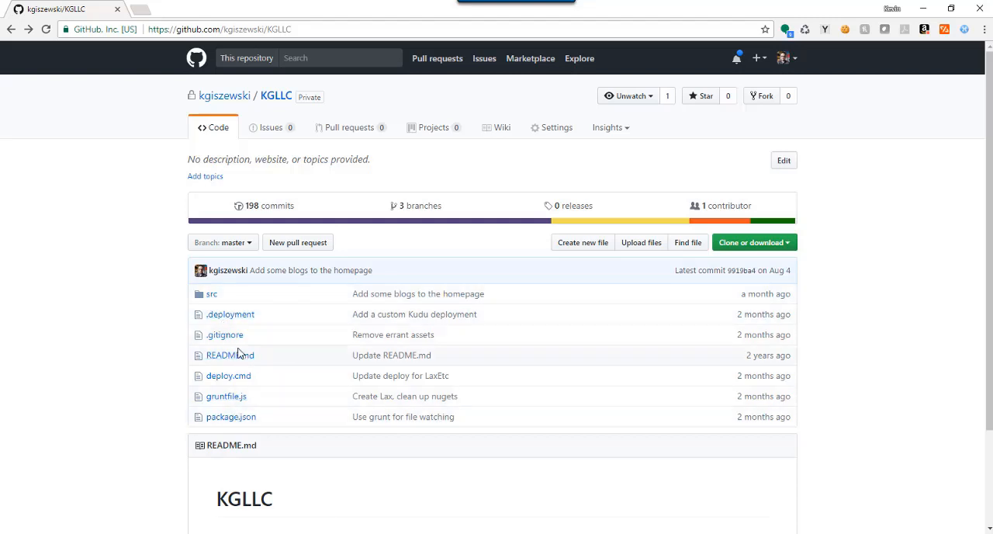
mouse_move(249, 388)
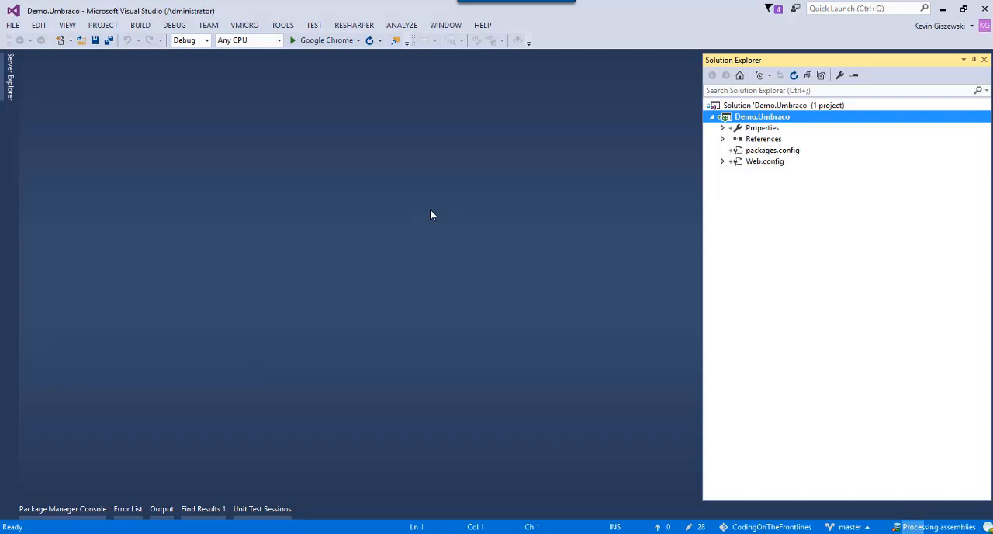
mouse_move(712, 138)
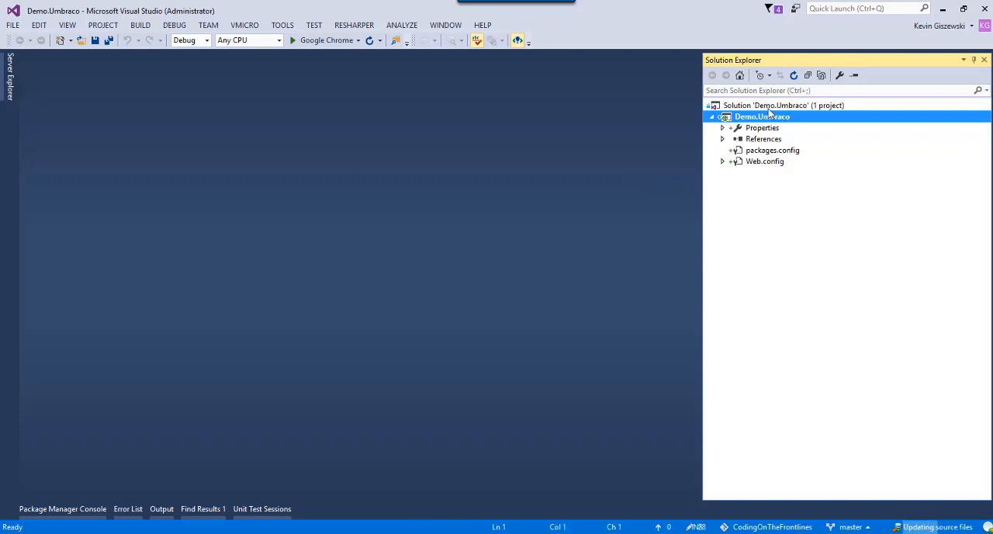
Step: Rename the solution in Solution Explorer to Demo
click(783, 104)
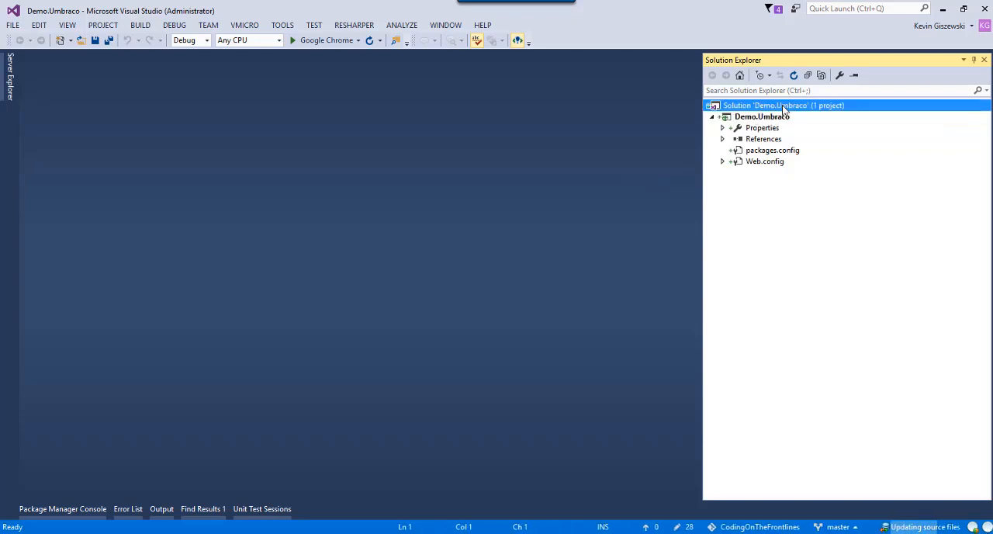
right_click(783, 105)
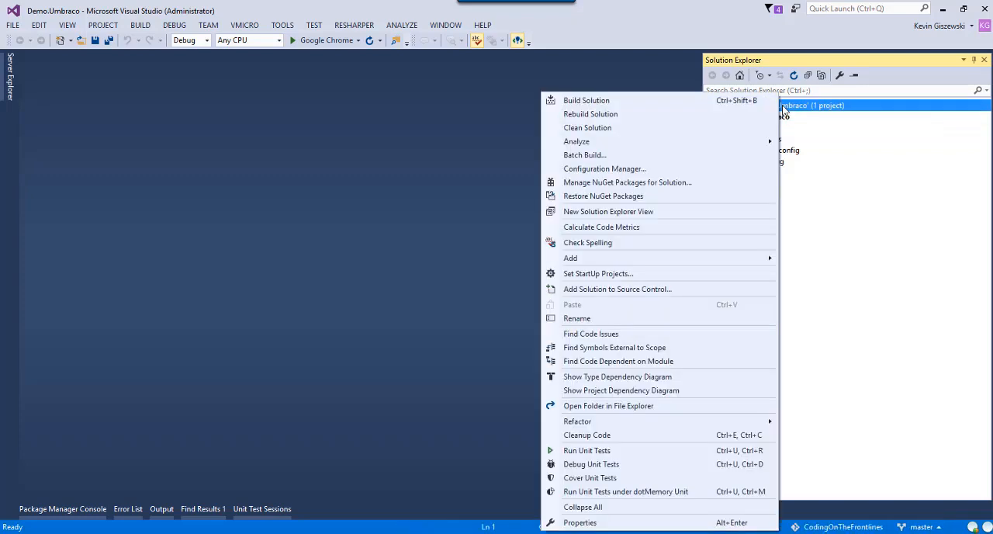
mouse_move(588, 330)
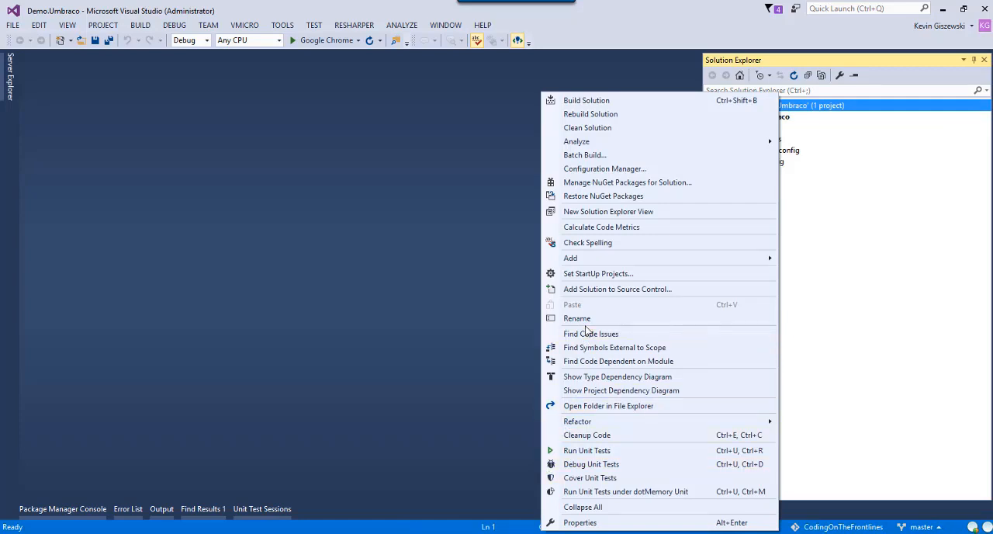
click(576, 318)
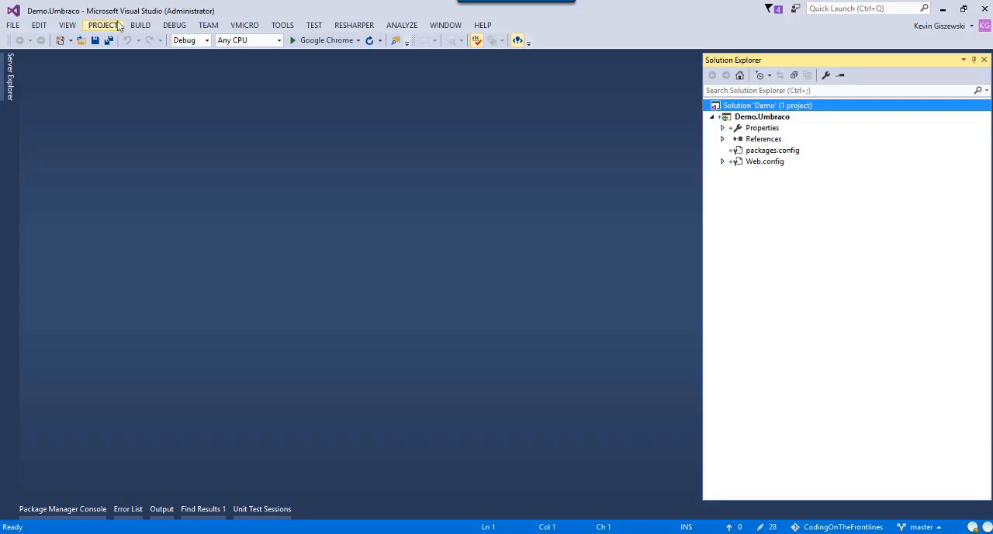
mouse_move(44, 520)
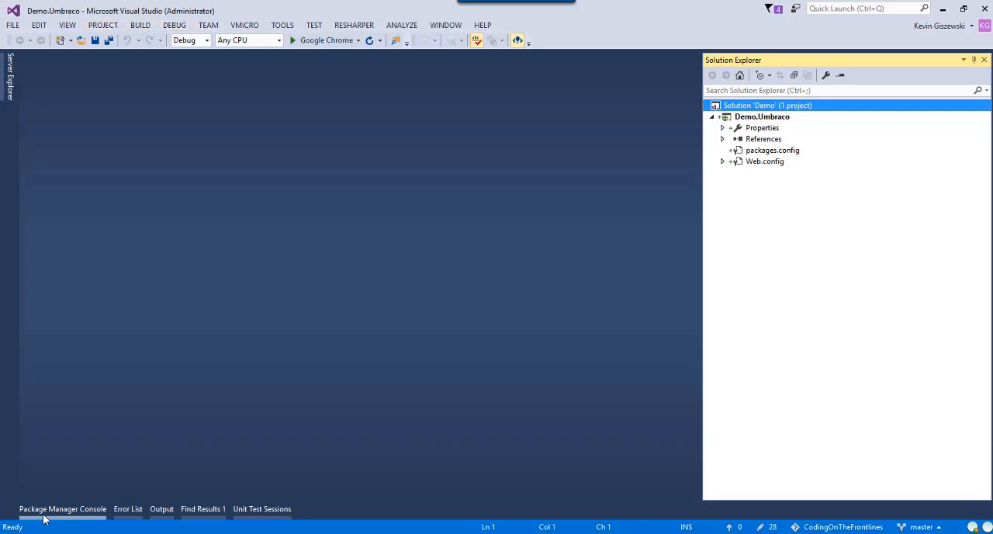
Step: Run install-package umbracocms for Demo.Umbraco in the Package Manager Console
click(63, 508)
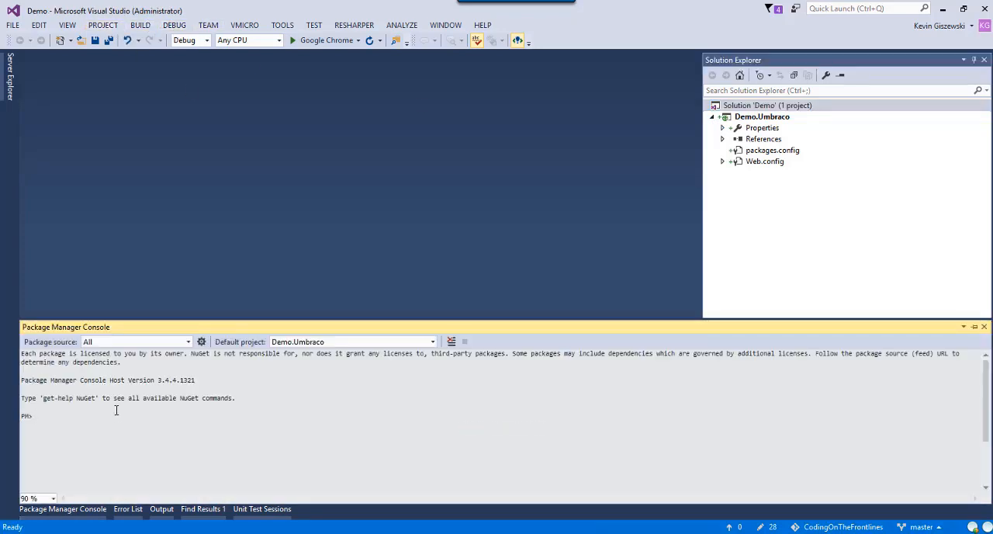
text(install)
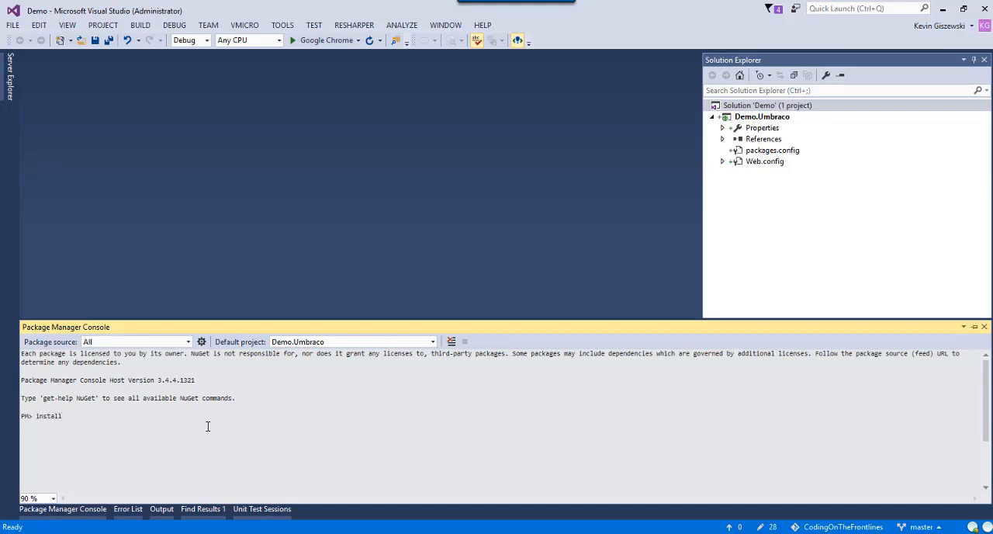
text(-)
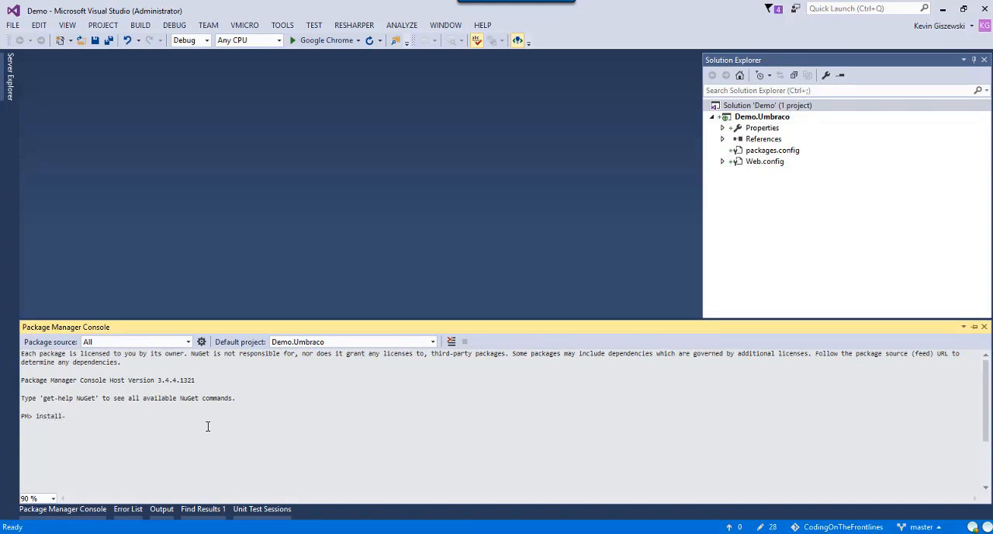
text(package)
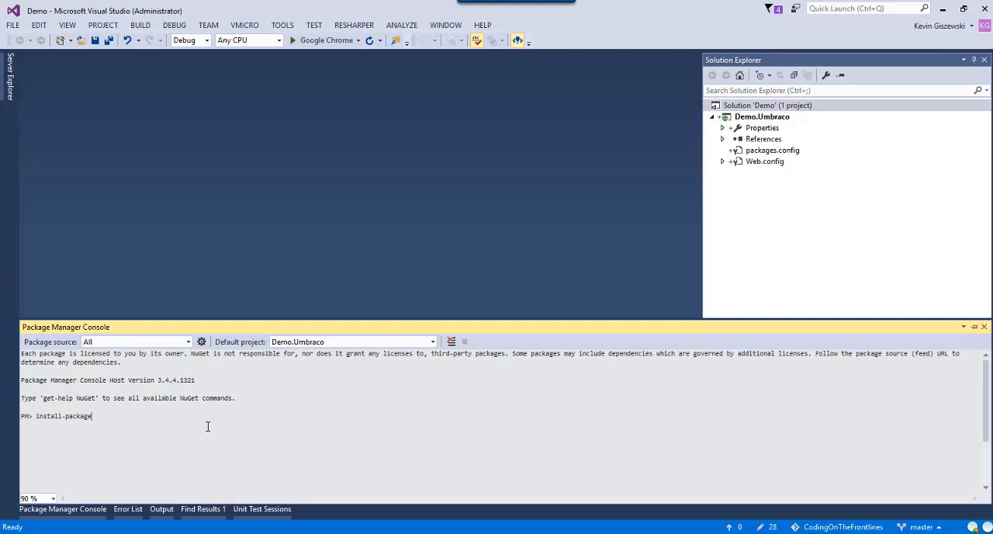
text(umbracocms)
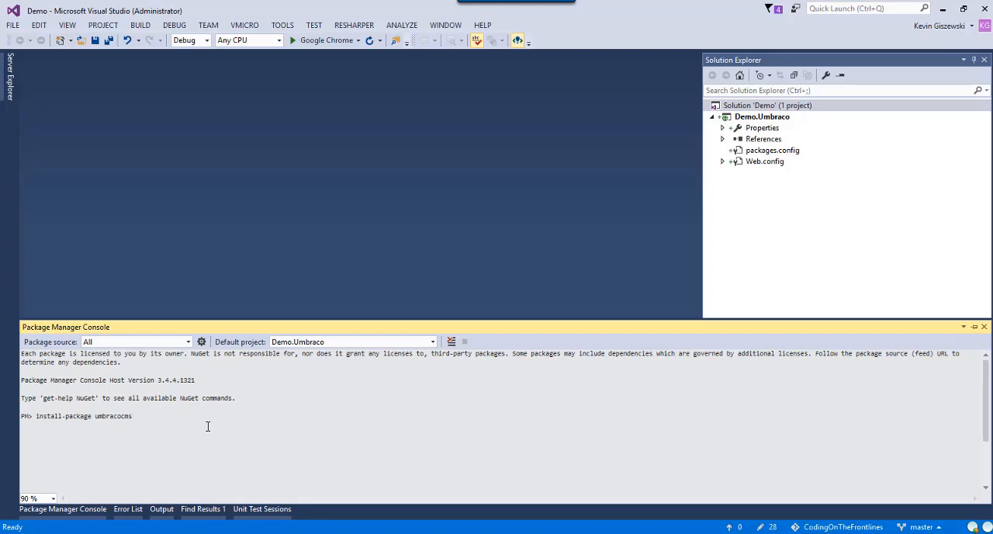
mouse_move(351, 347)
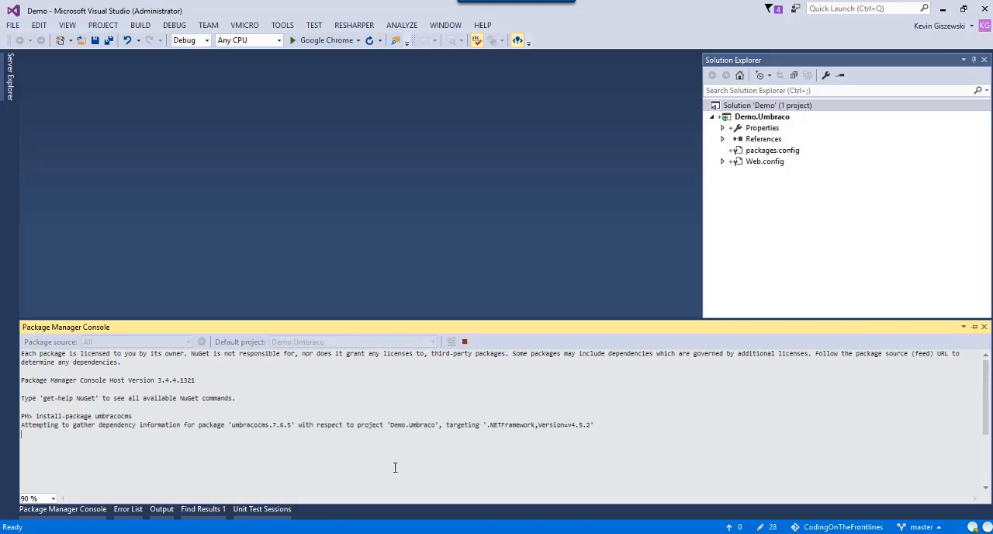
mouse_move(185, 461)
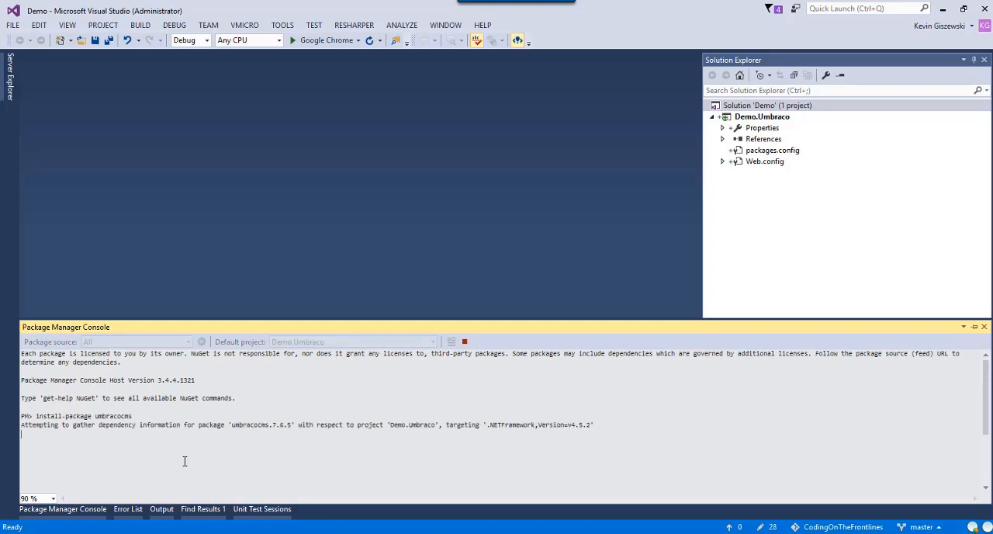
mouse_move(114, 407)
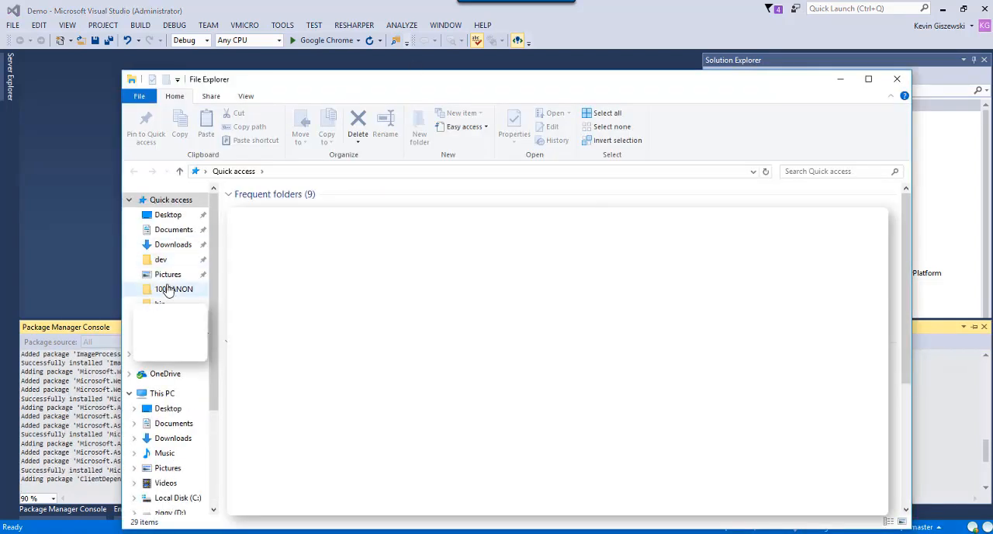
Step: Browse File Explorer into UmbracoDemo\src, showing Demo.Umbraco, packages and Demo.sln
double_click(161, 259)
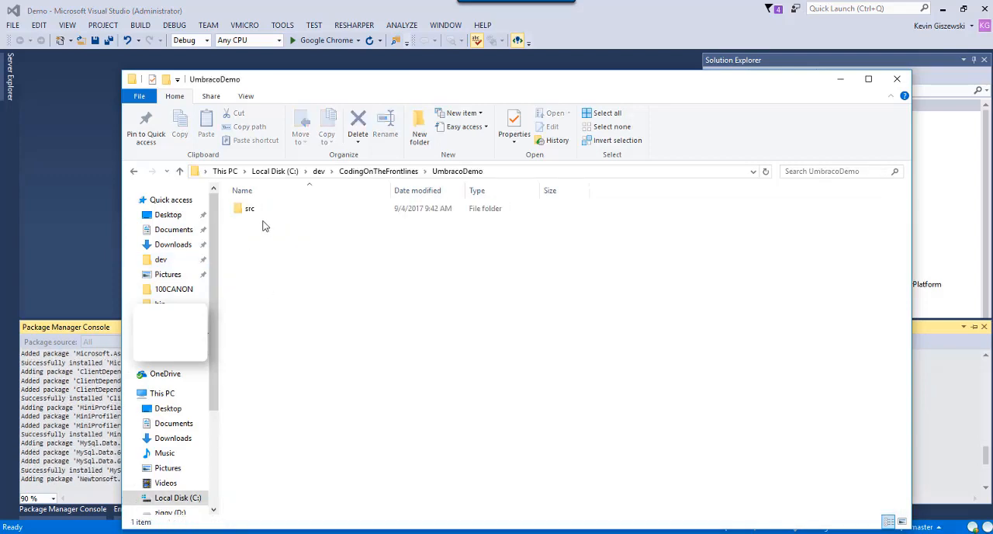
double_click(250, 208)
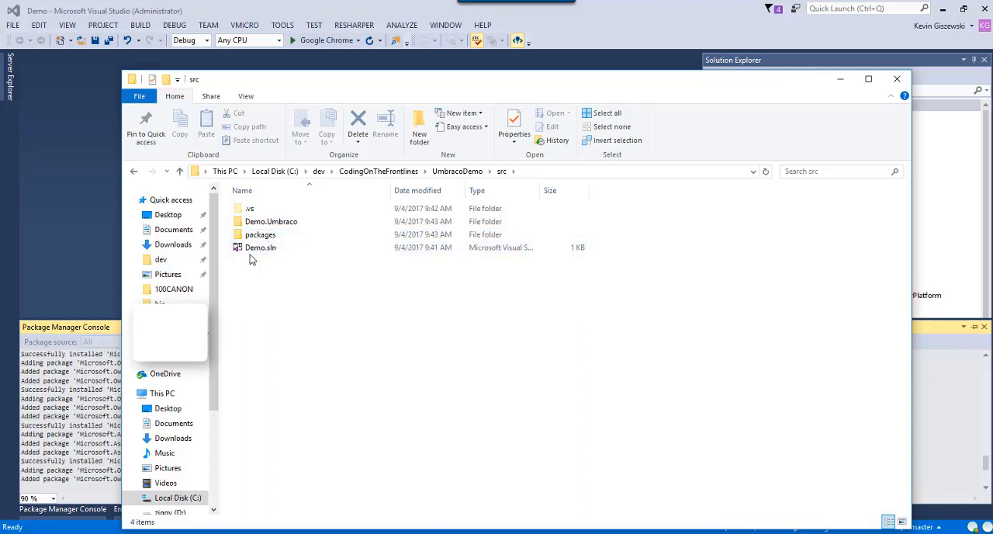
mouse_move(260, 246)
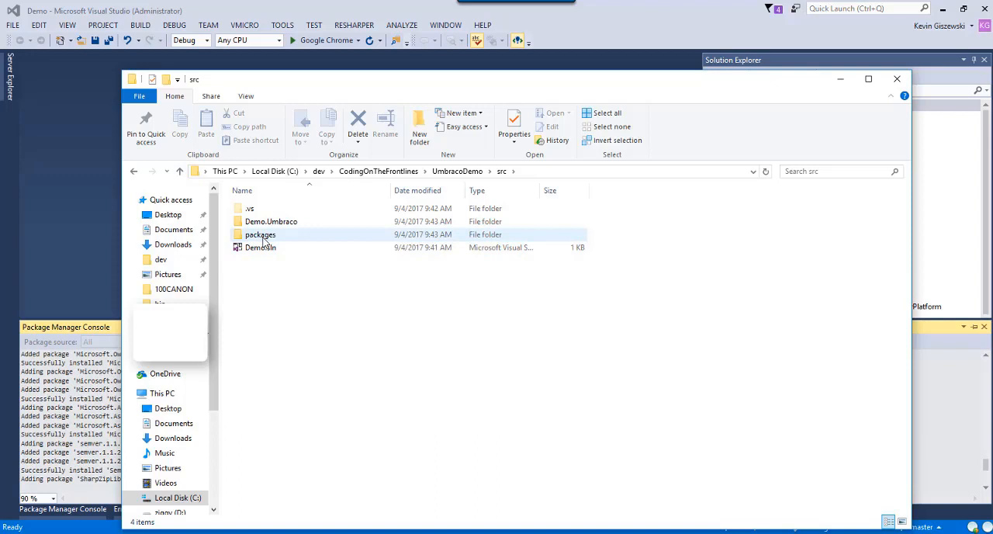
mouse_move(260, 235)
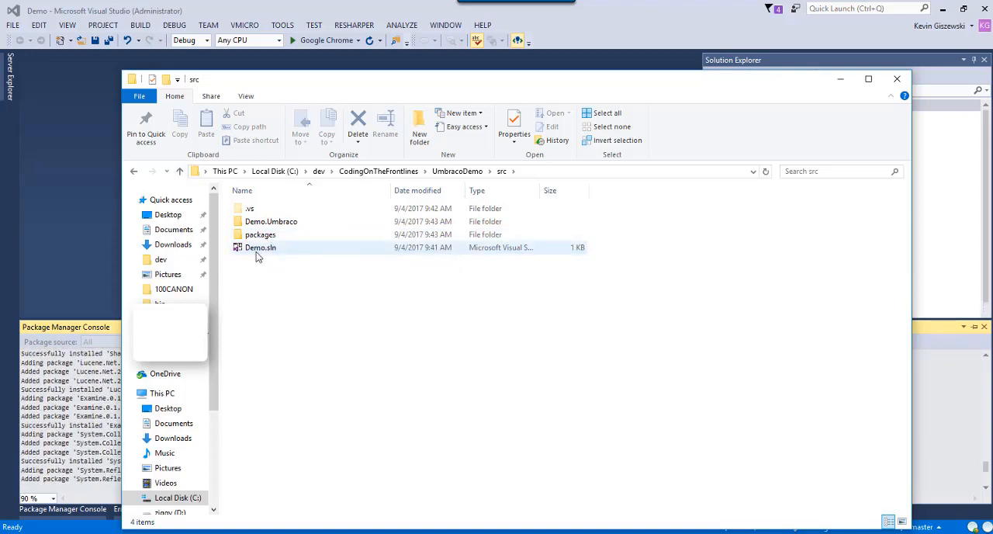
mouse_move(260, 247)
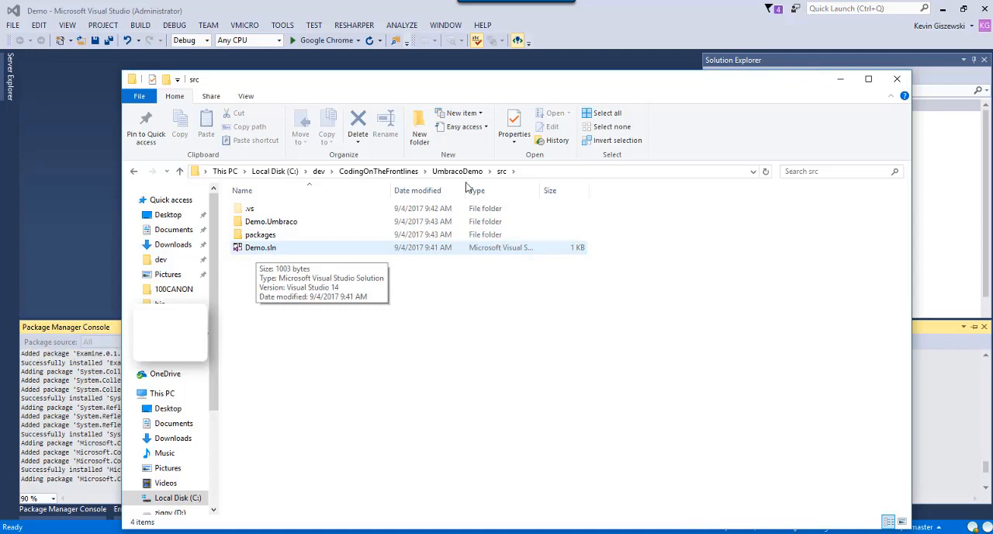
click(898, 78)
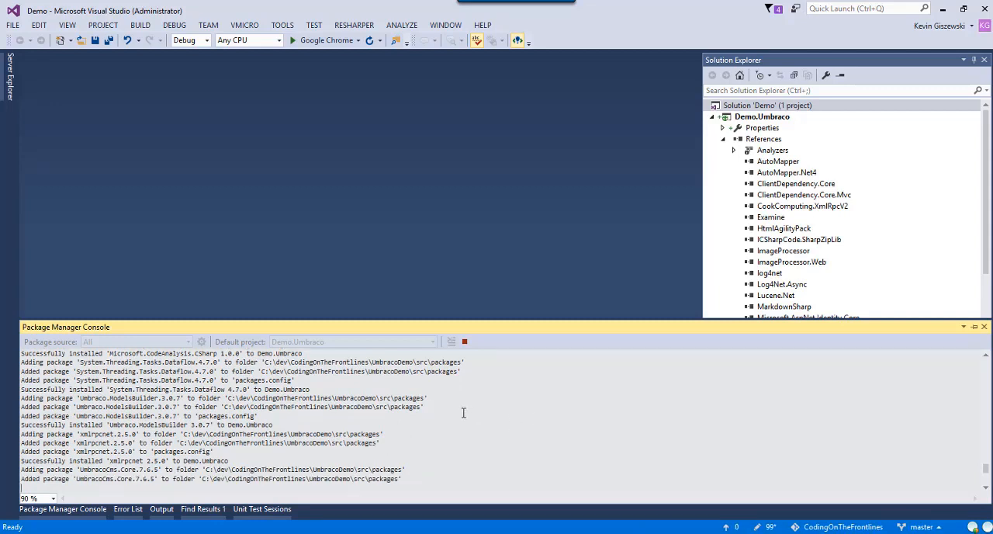
mouse_move(614, 433)
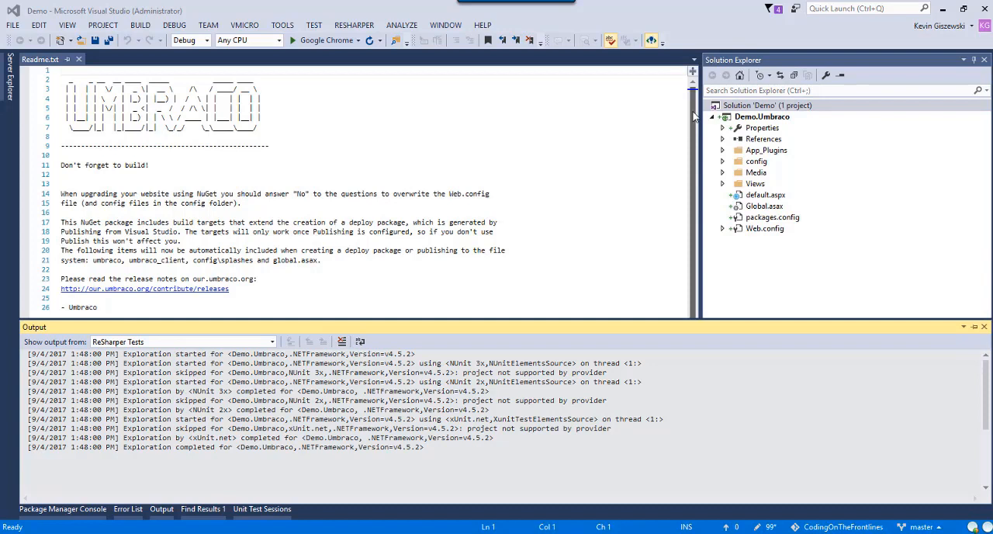
Step: Build the whole Demo solution from its Solution Explorer context menu
right_click(762, 105)
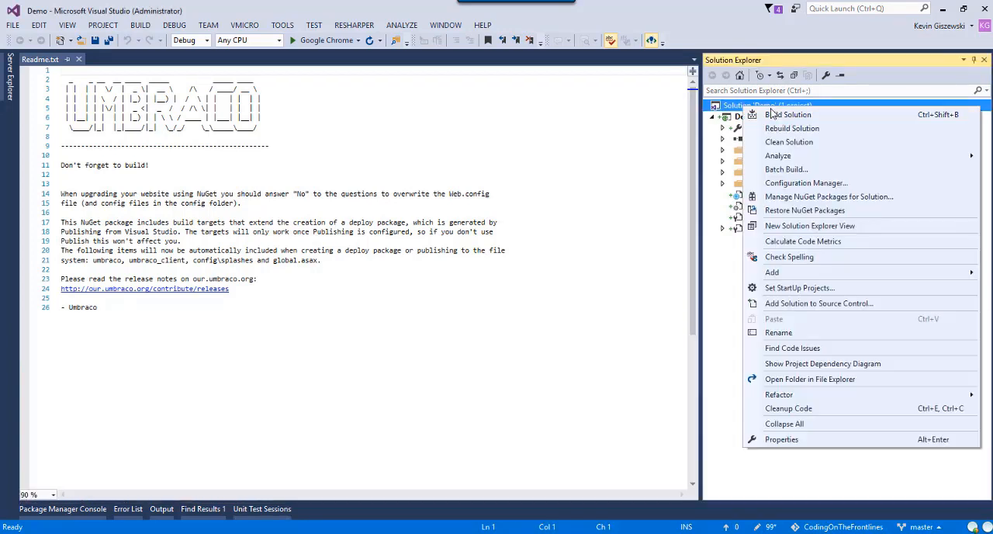
click(788, 114)
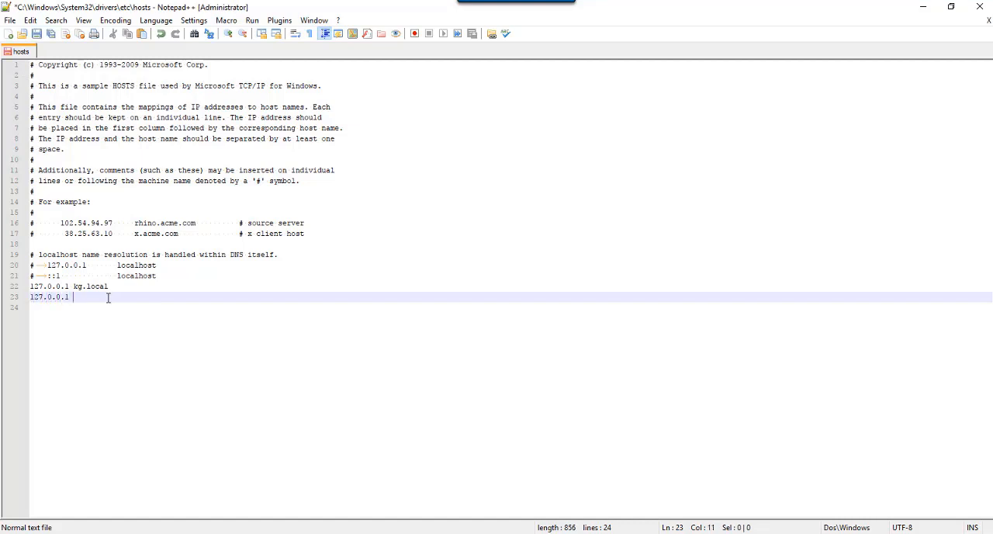
Step: Finish the 127.0.0.1 demo.local line in the hosts file
text(emo.local)
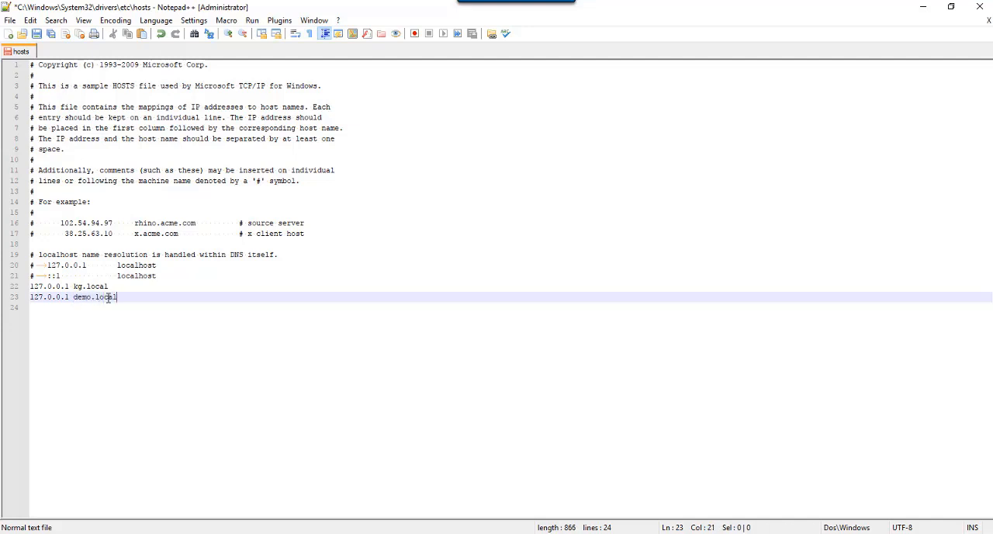
key(enter)
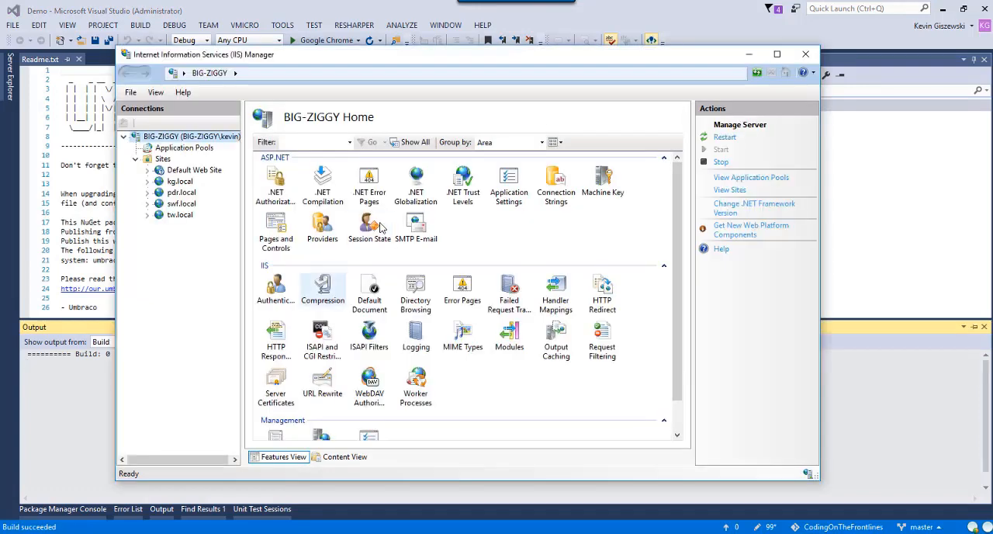
Step: Add IIS website demo.local with host name demo.local, serving the src\Demo.Umbraco folder
right_click(162, 159)
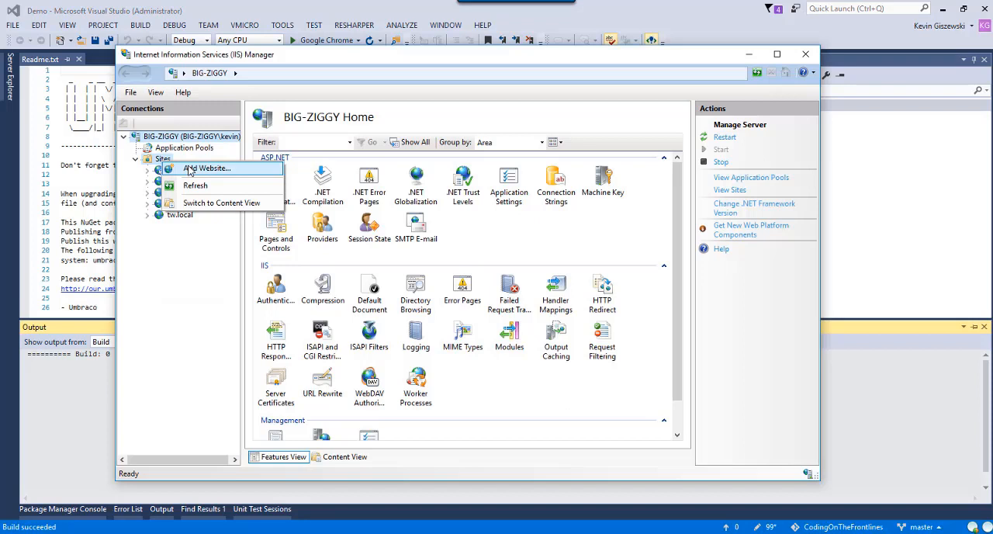
click(207, 169)
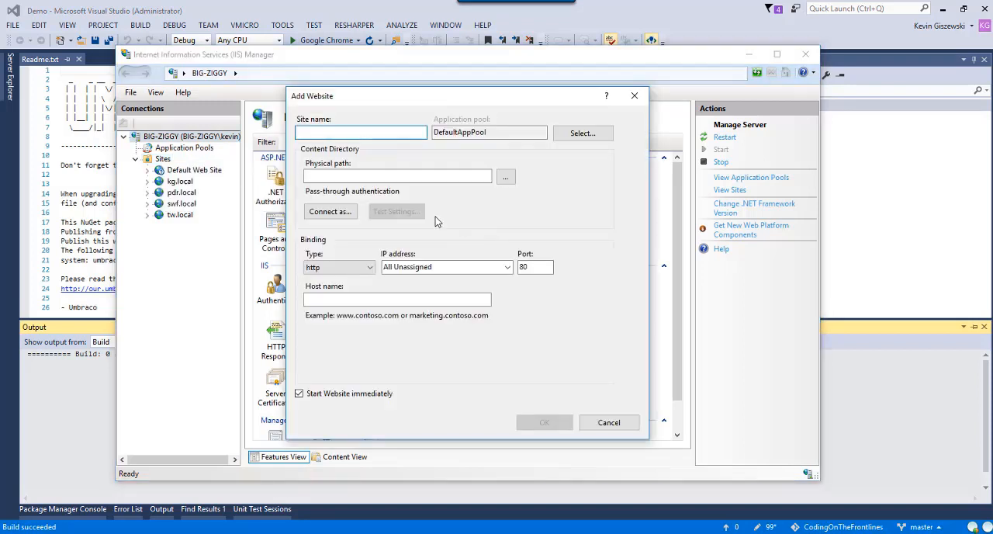
text(demo.local)
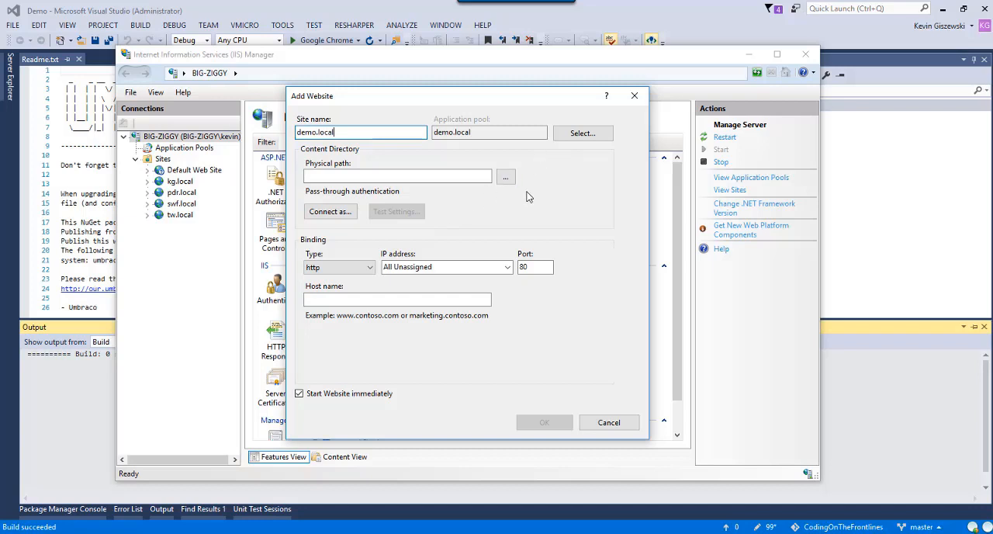
click(505, 176)
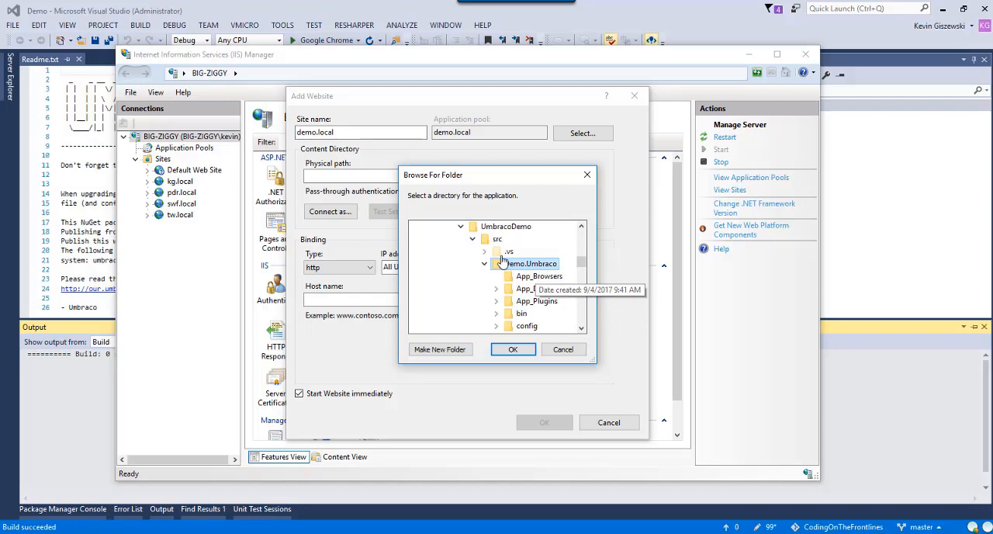
click(512, 349)
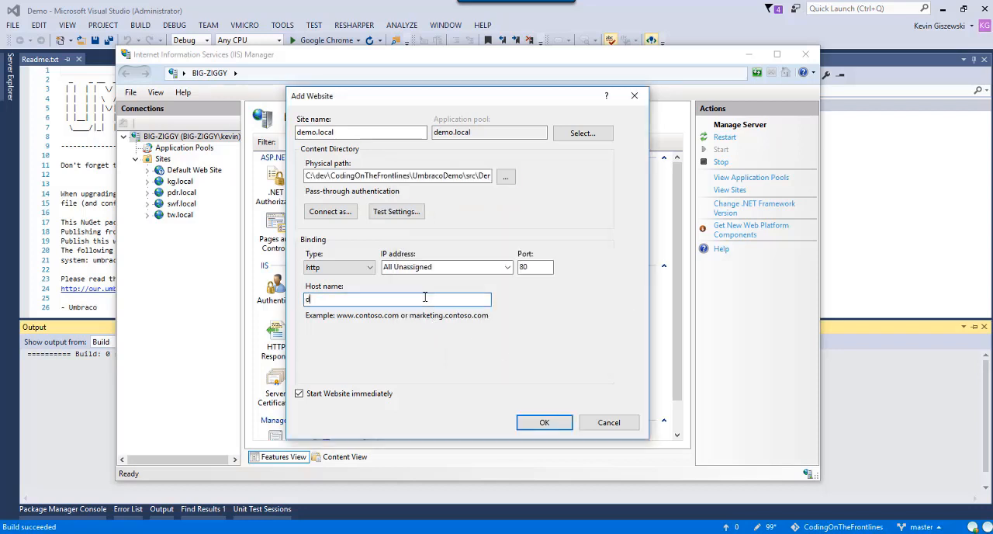
text(emo.local)
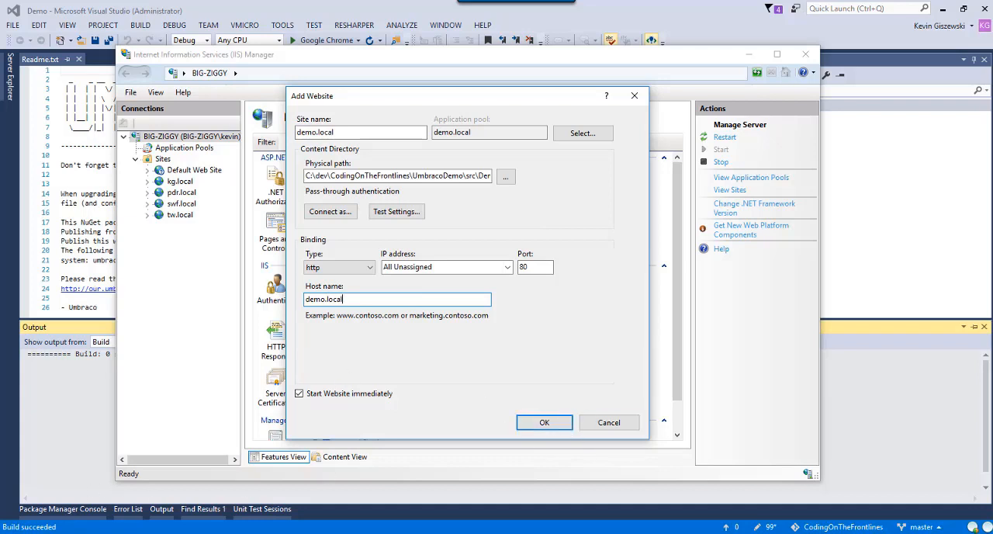
click(544, 422)
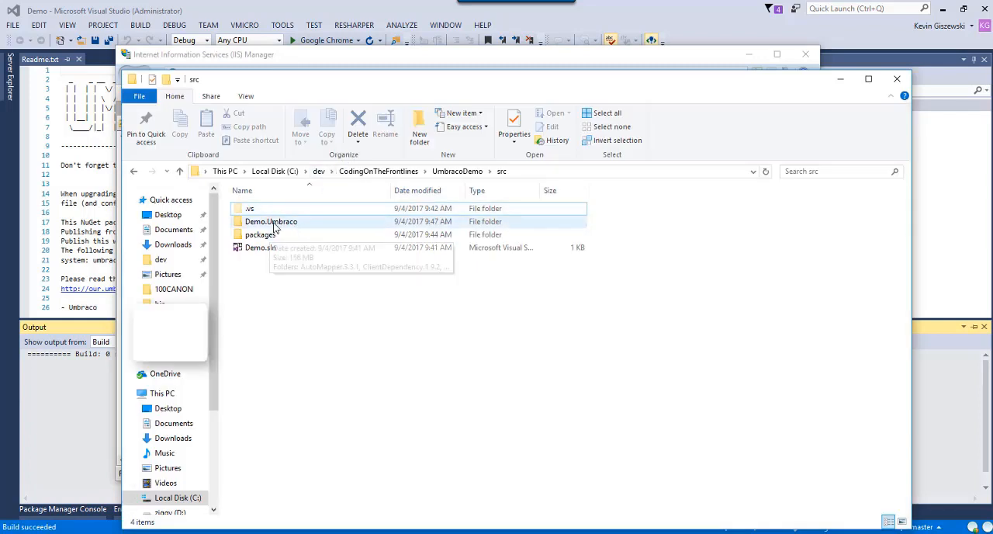
Step: Open the Demo.Umbraco folder's Security permissions for editing
double_click(271, 221)
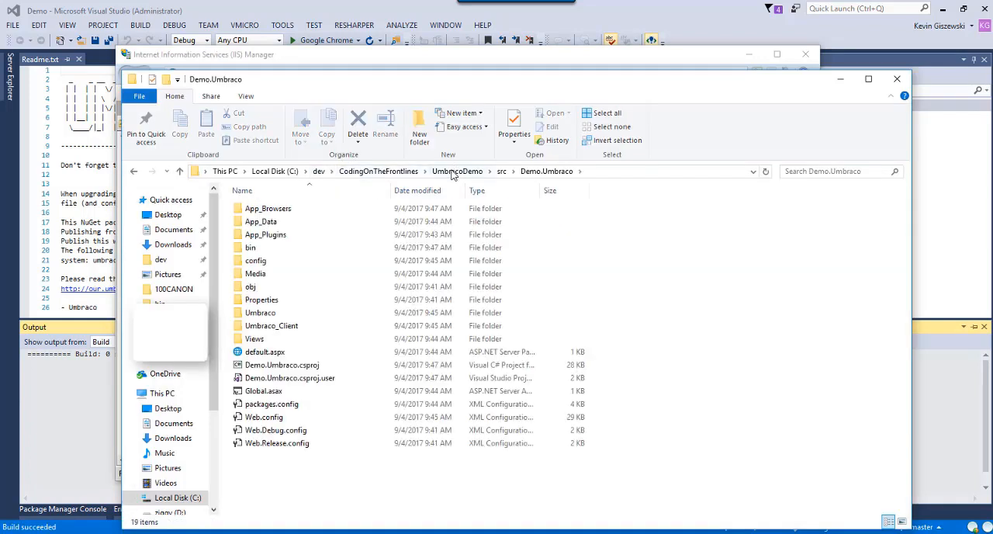
right_click(267, 208)
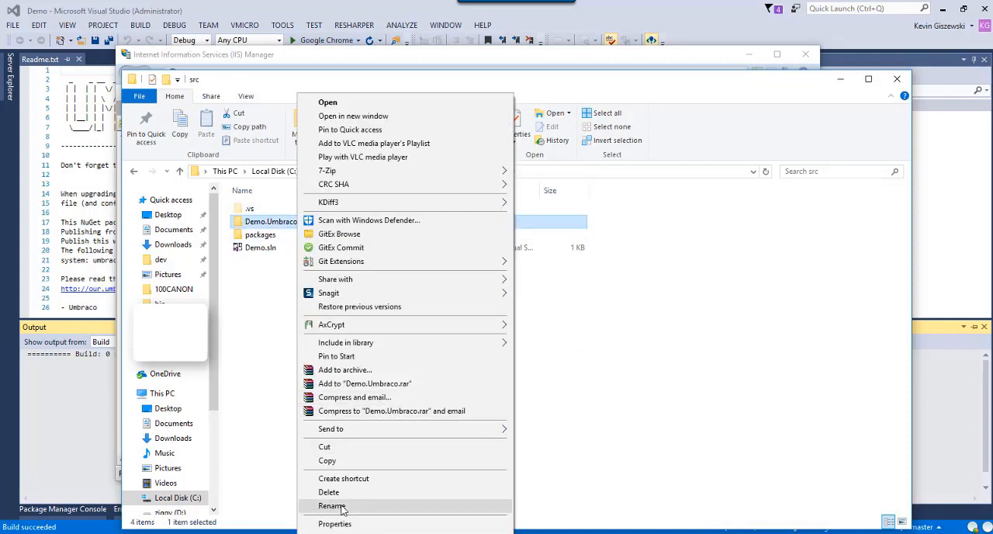
click(334, 522)
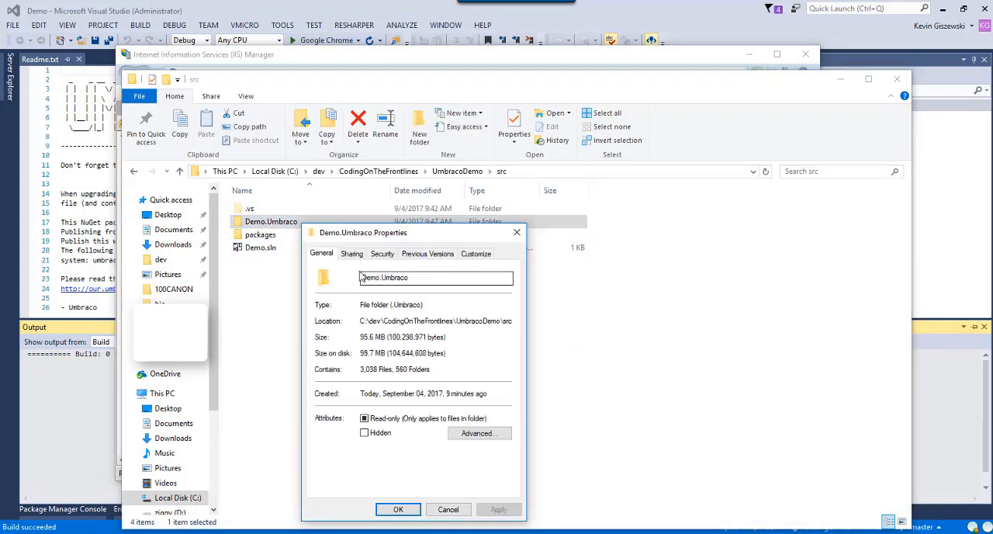
click(381, 253)
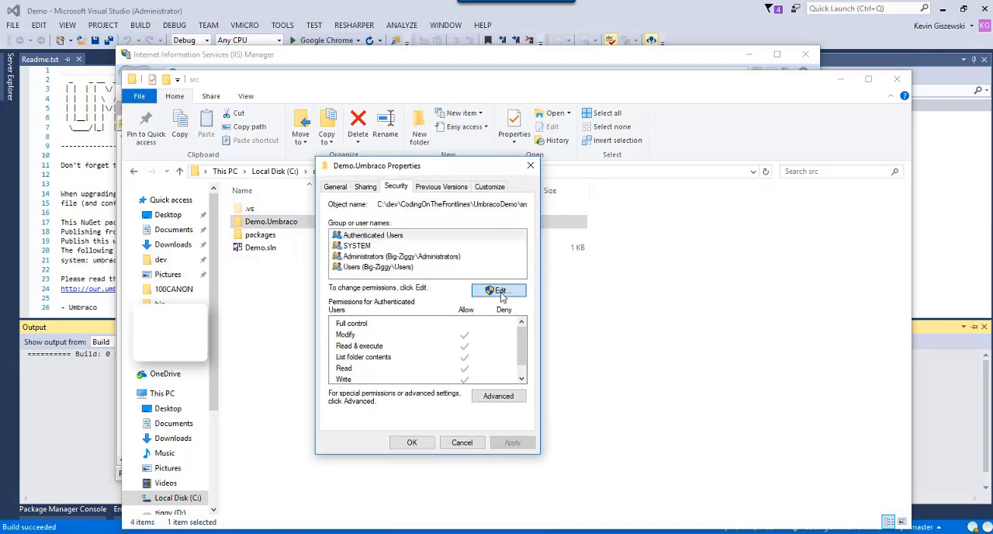
click(499, 290)
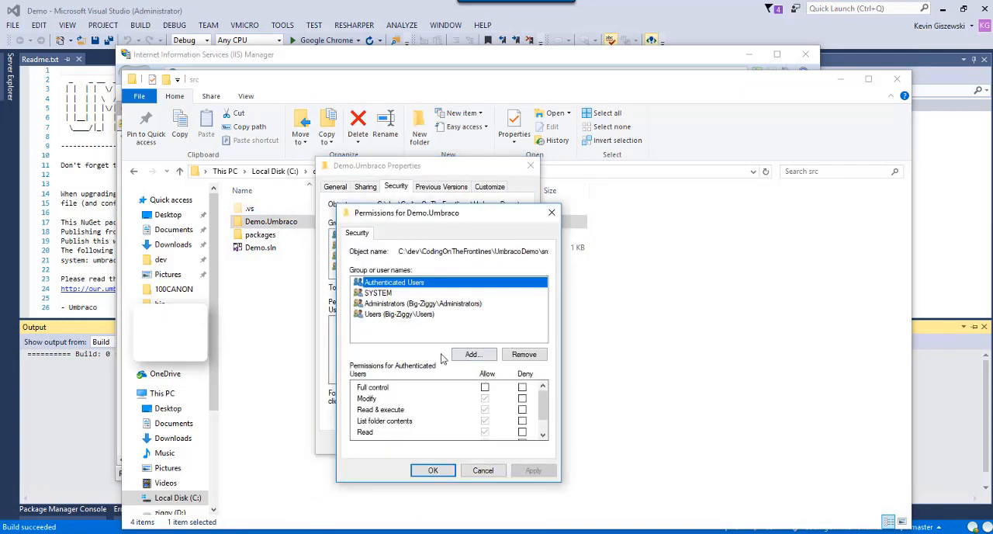
Step: Add the IIS AppPool\demo account with Full control and close the permission dialogs
click(471, 354)
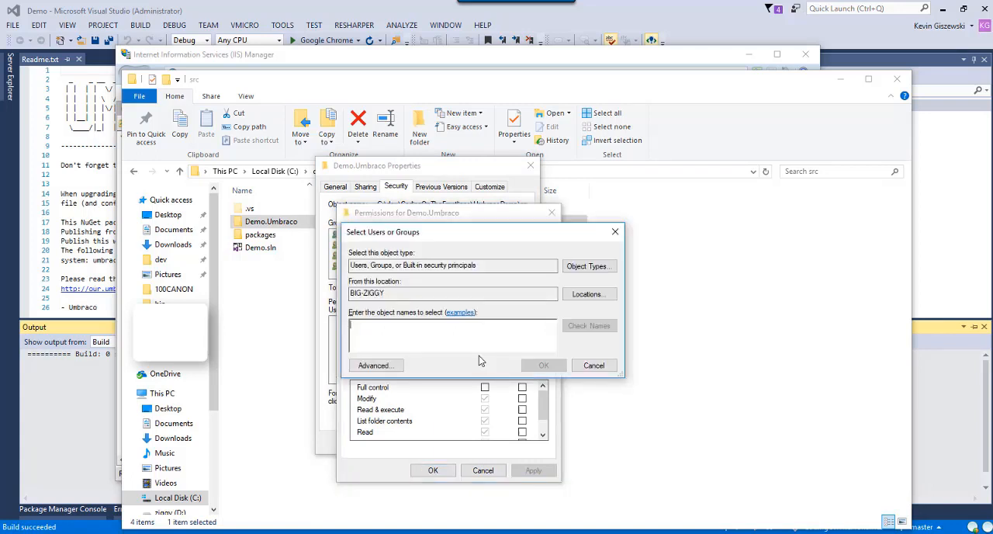
text(iis)
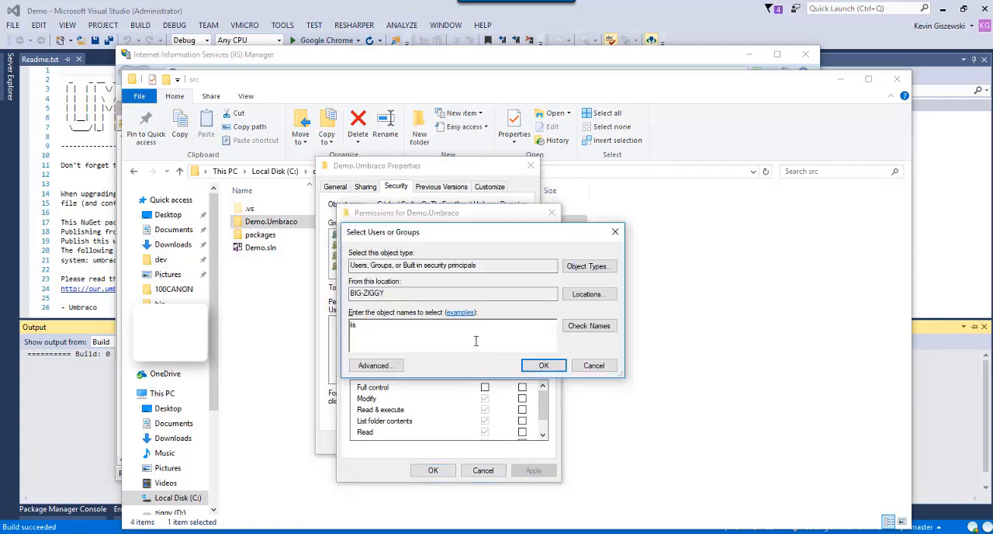
text(apppool)
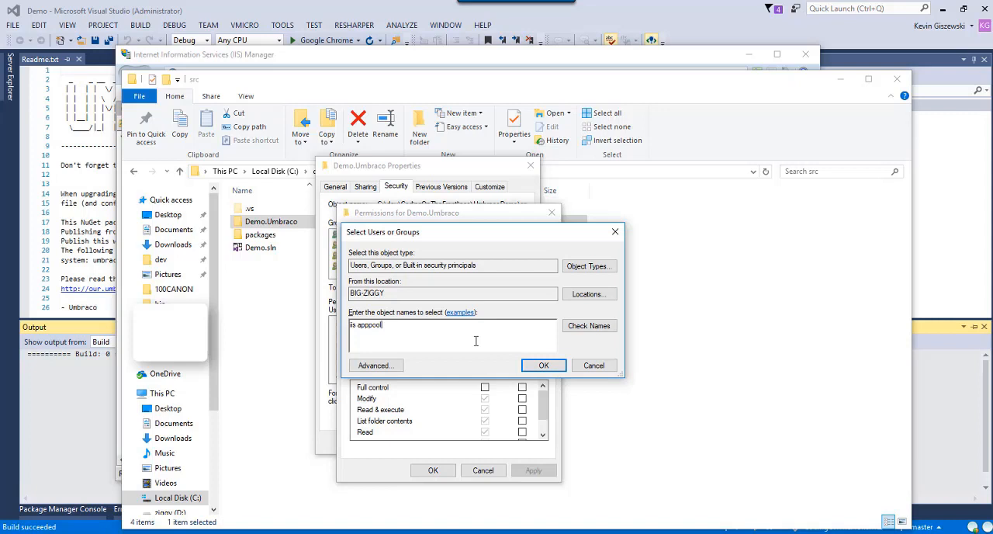
text(\demo)
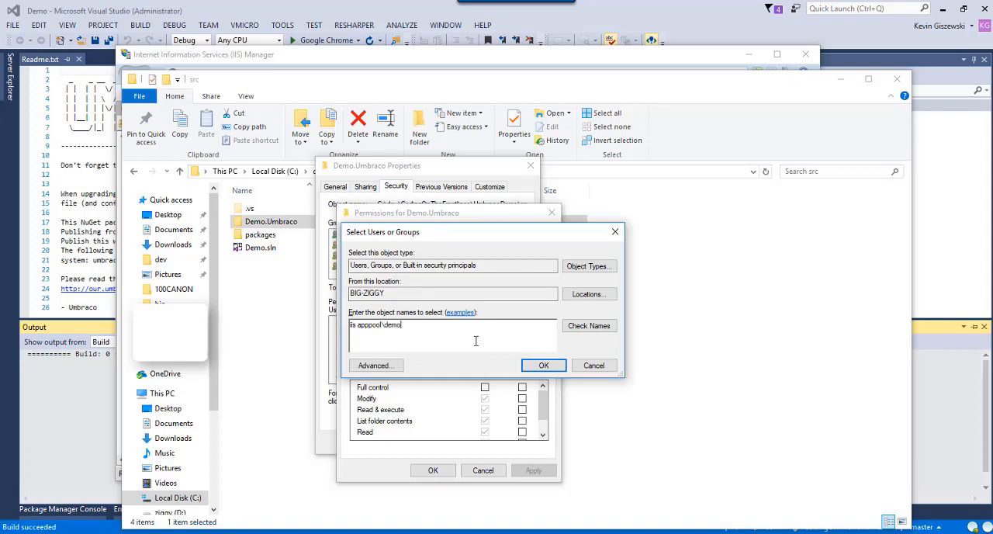
click(589, 325)
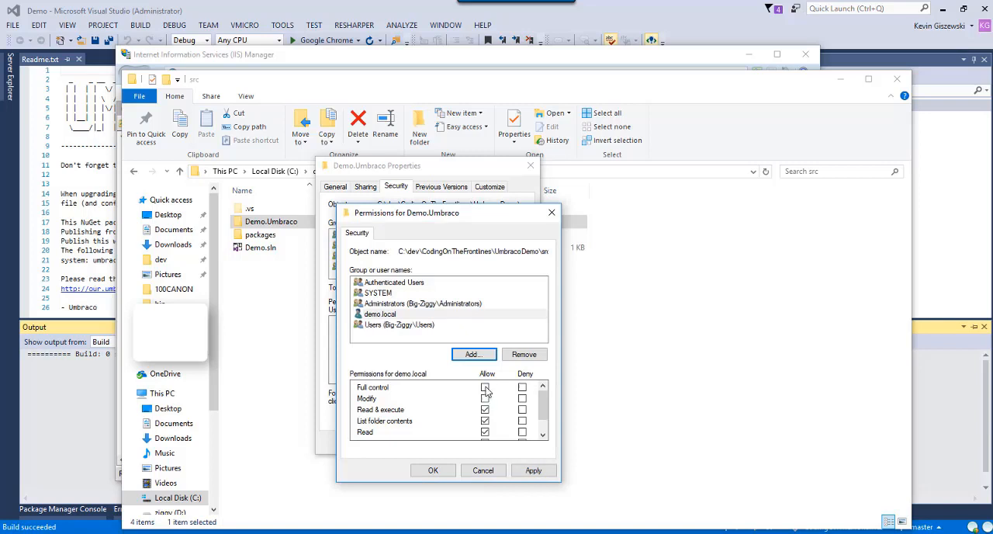
click(485, 386)
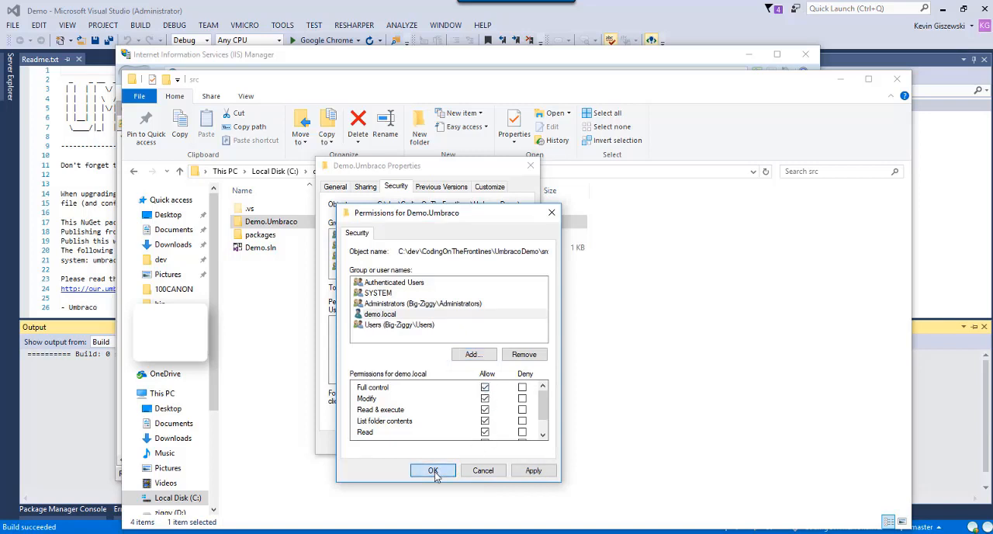
click(433, 470)
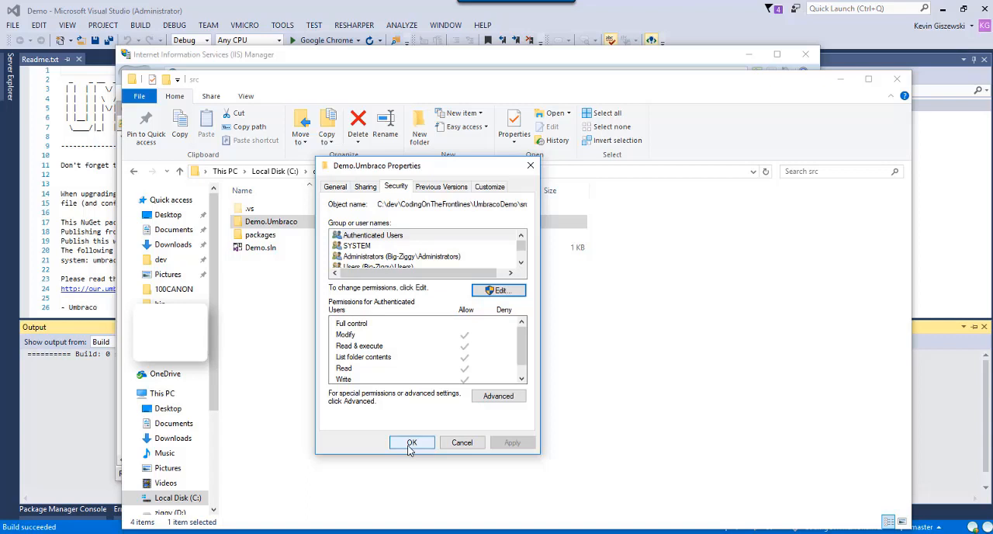
click(412, 442)
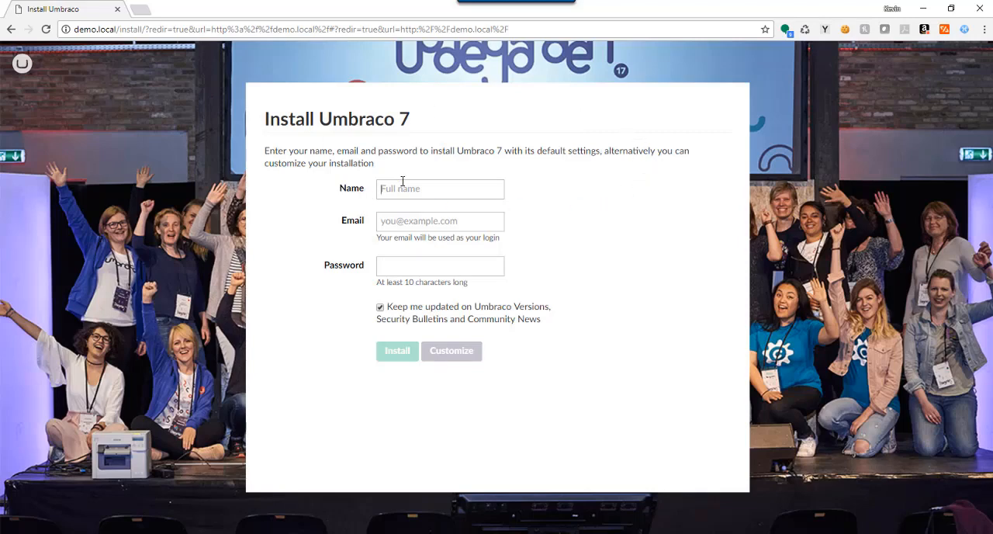
text(Ke)
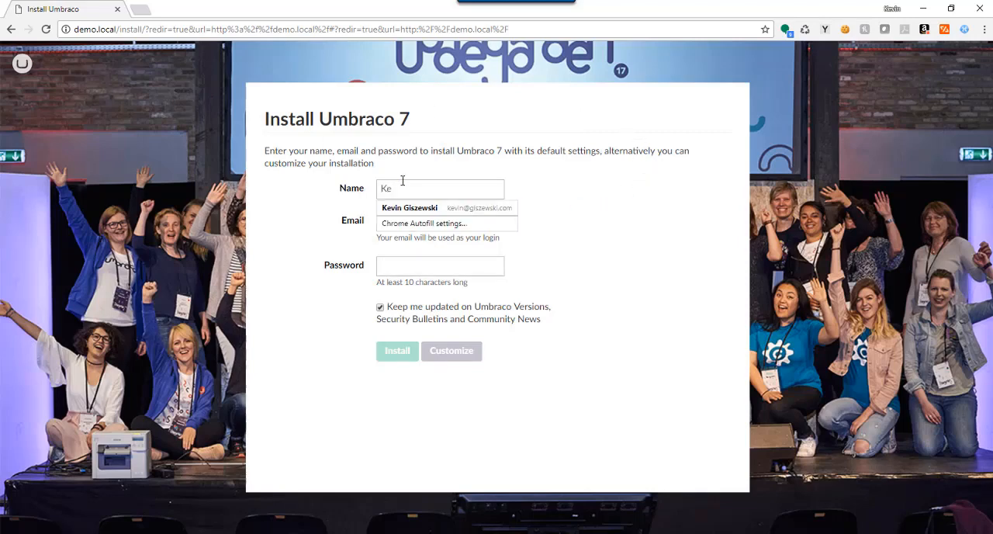
click(409, 207)
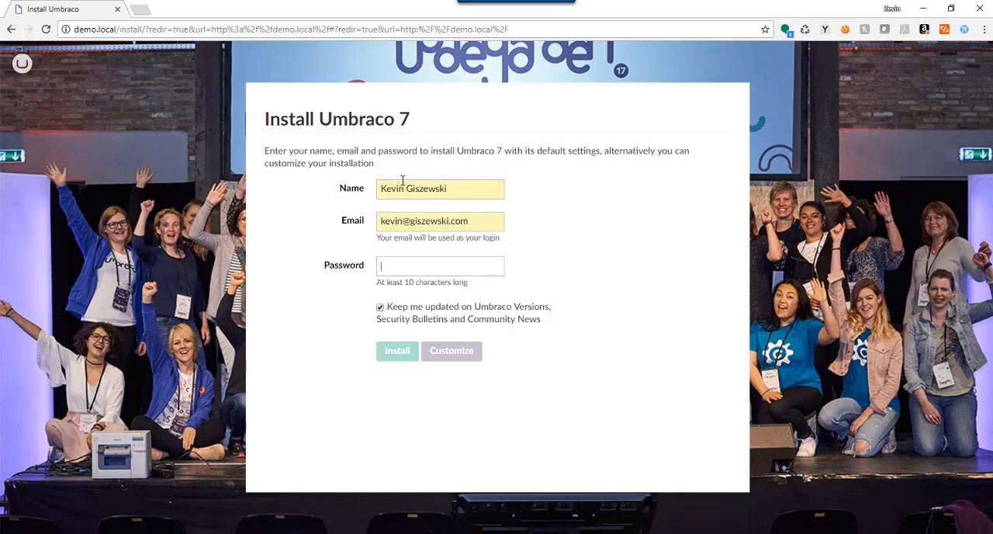
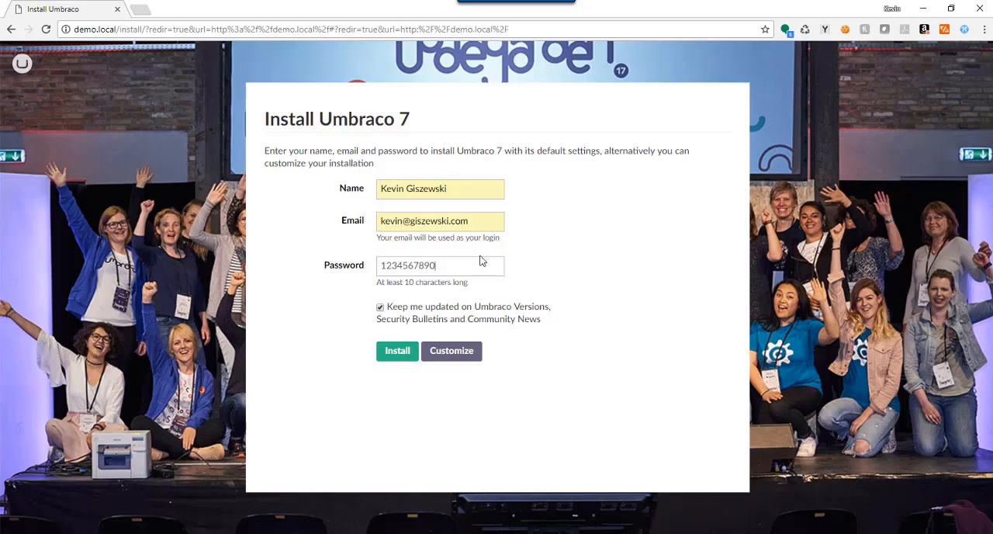
mouse_move(418, 310)
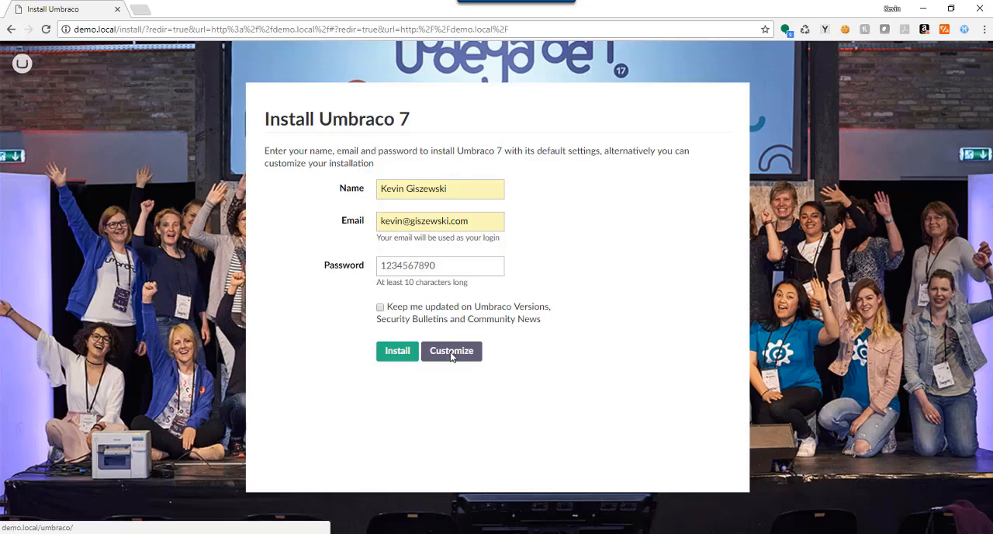
Step: Customize the install, select Microsoft SQL Server as database type, and begin server name '.\s'
click(451, 351)
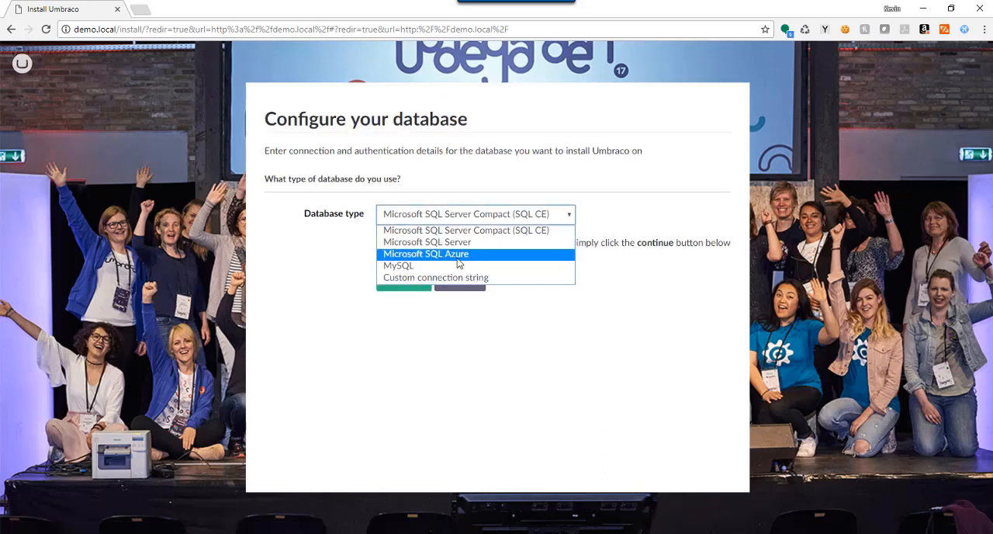
mouse_move(504, 277)
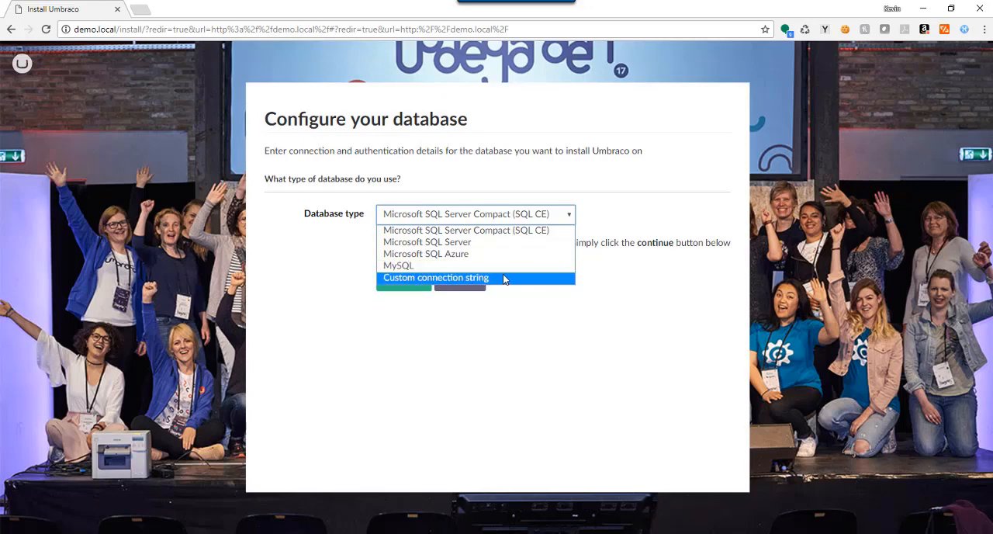
click(436, 277)
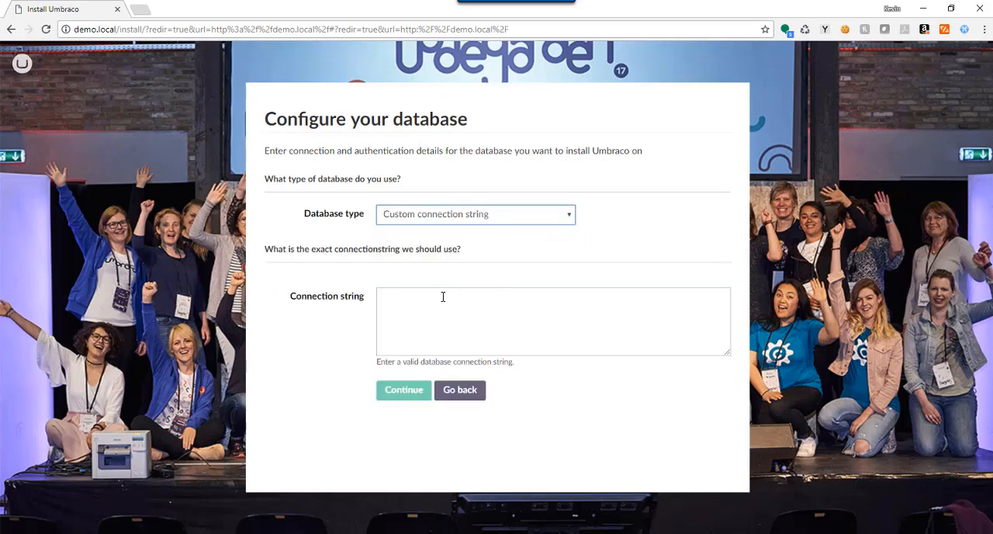
click(475, 214)
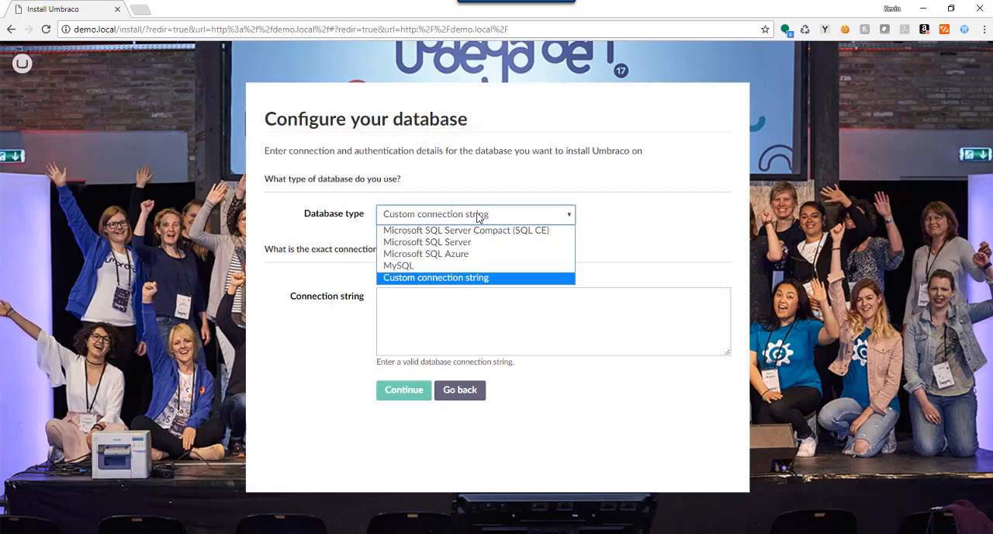
mouse_move(454, 242)
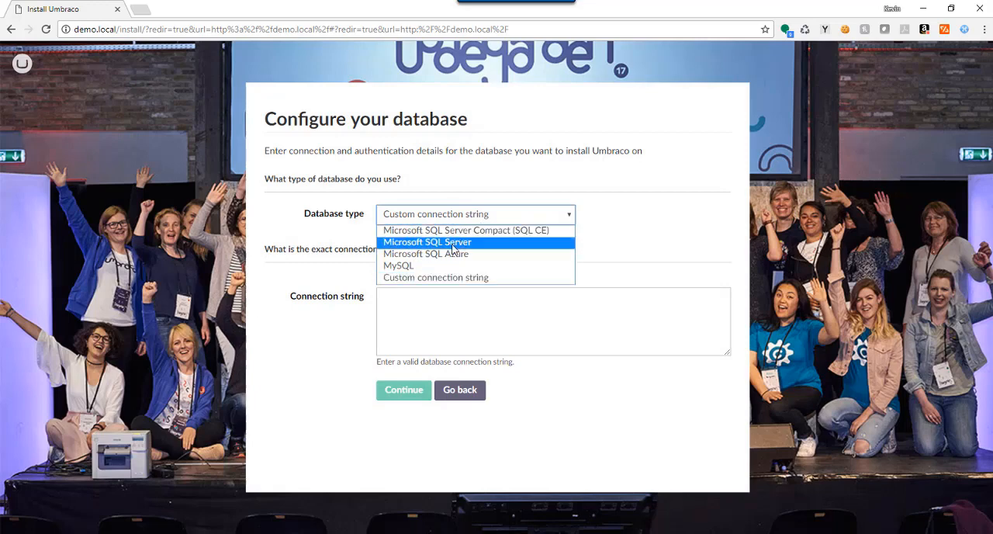
click(427, 241)
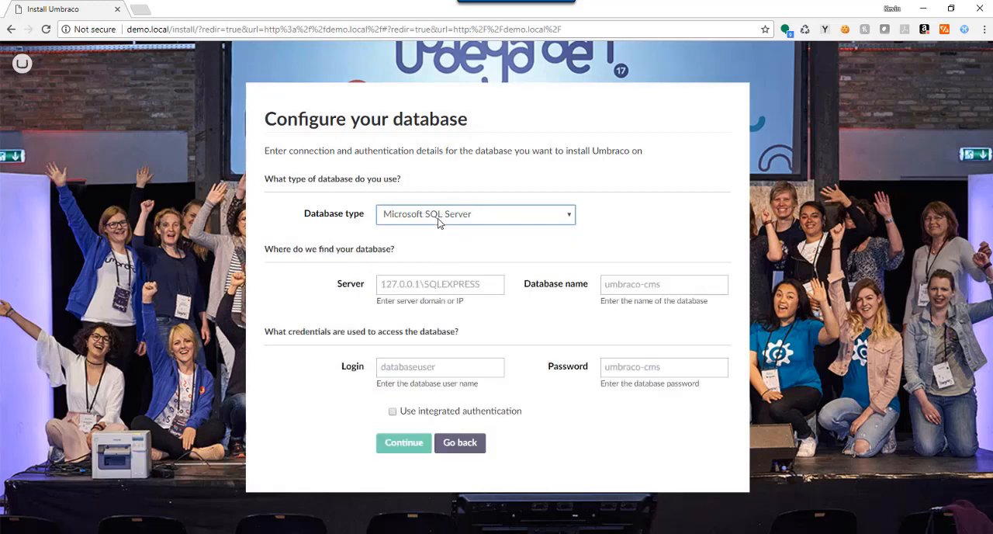
click(474, 214)
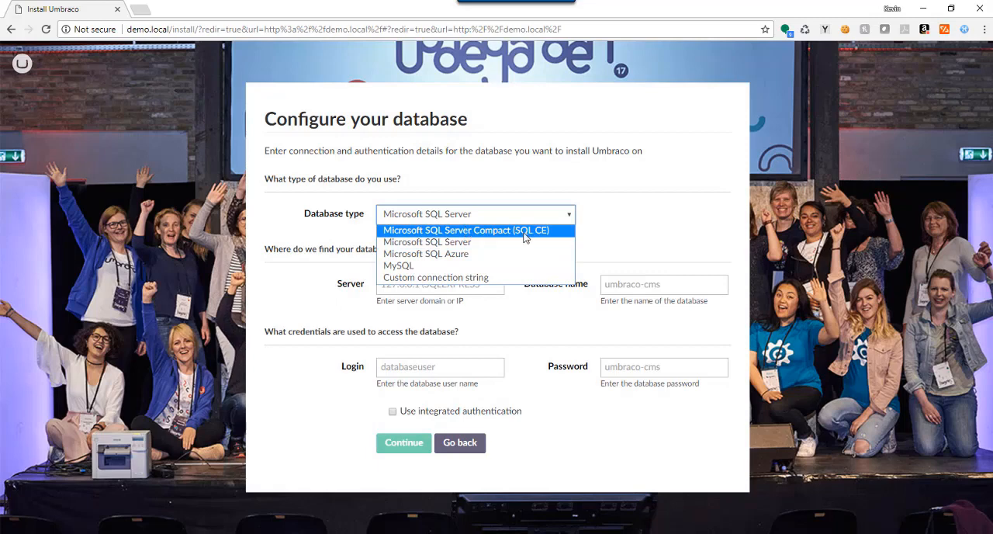
click(427, 242)
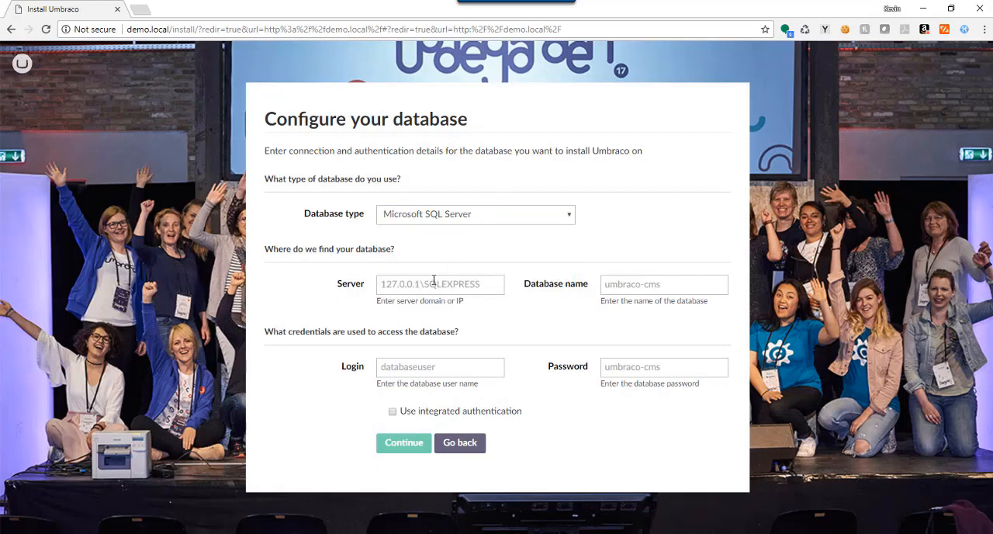
text(.\s)
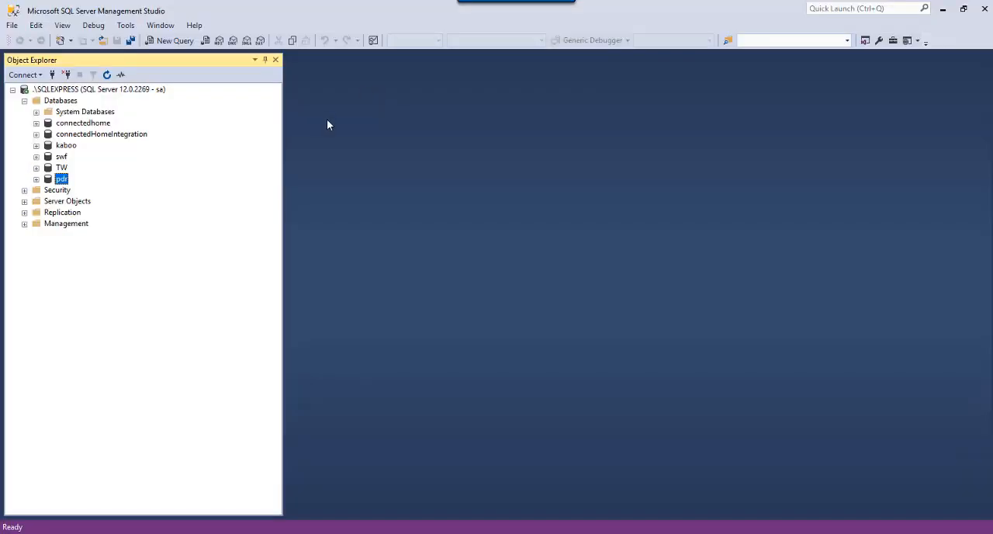
Step: Add a new empty database named 'demo' under the local SQLEXPRESS server's Databases
right_click(60, 100)
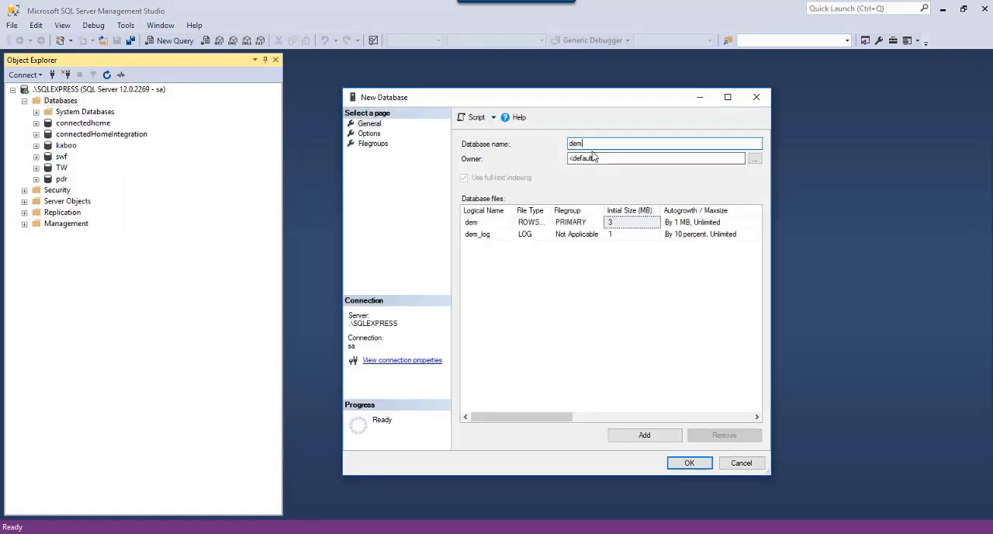
text(o)
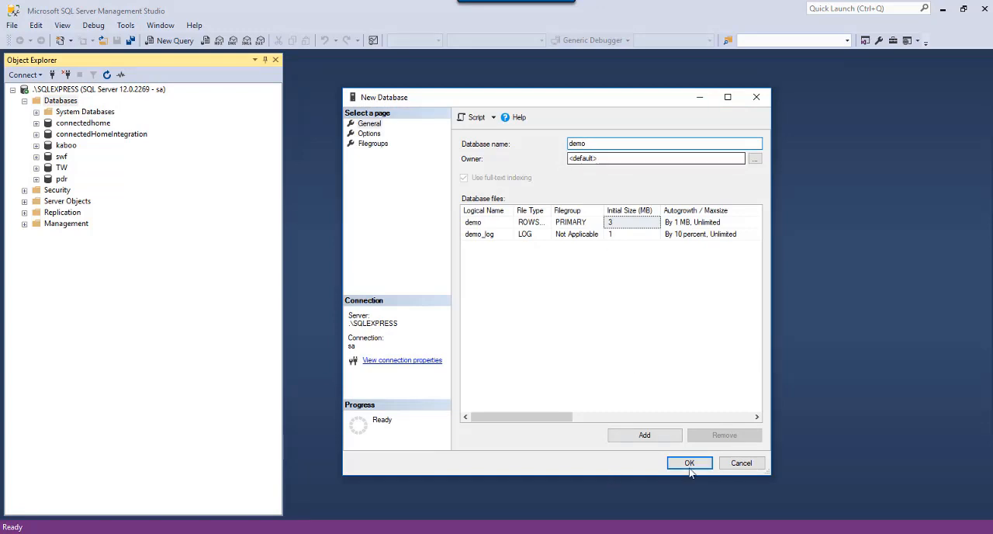
click(688, 462)
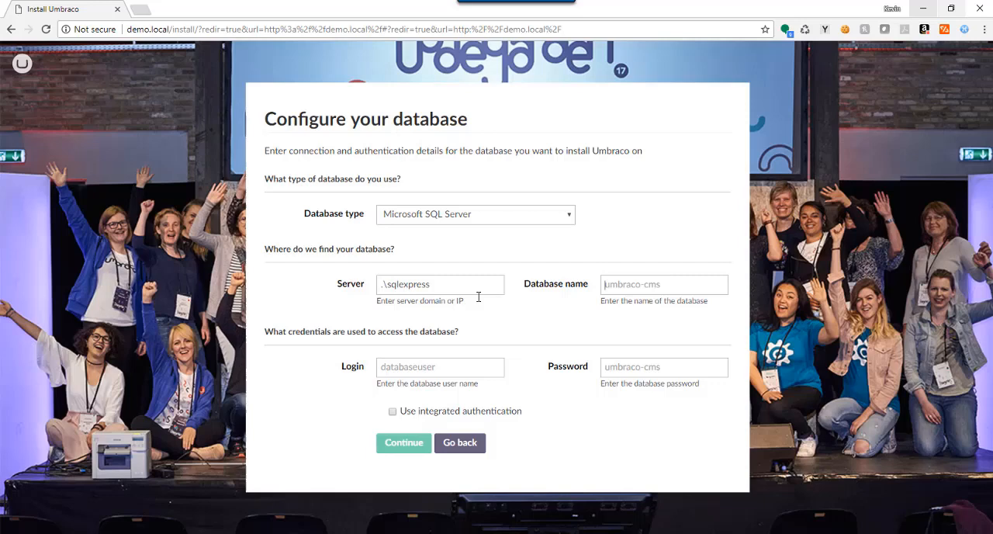
Step: Connect the installer to database demo on .\sqlexpress with login sa and its password
text(demo)
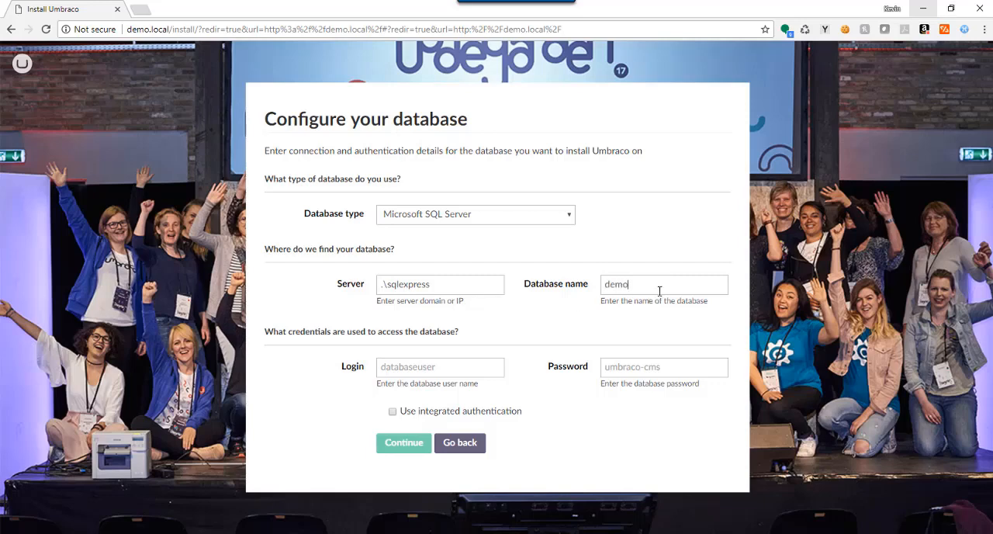
text(sa)
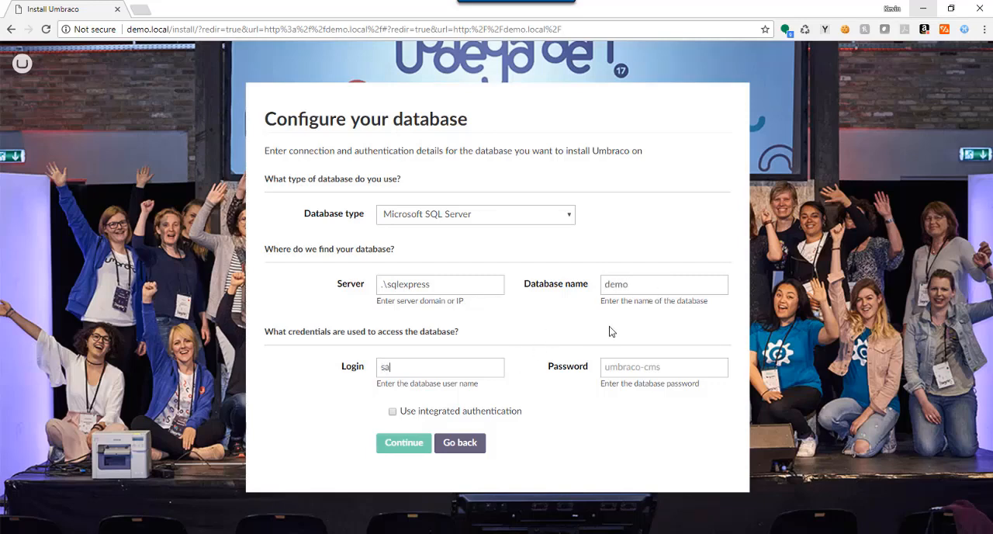
click(663, 367)
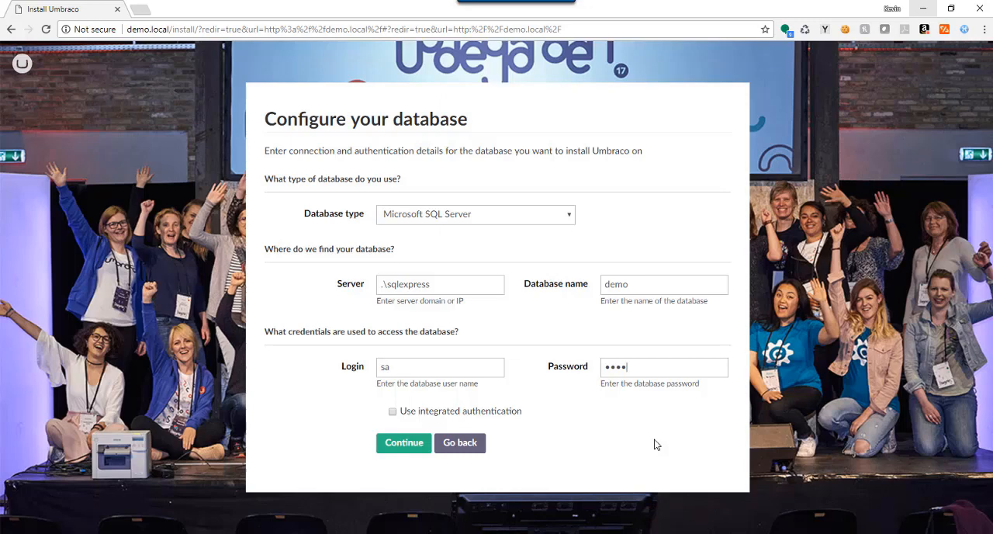
mouse_move(450, 409)
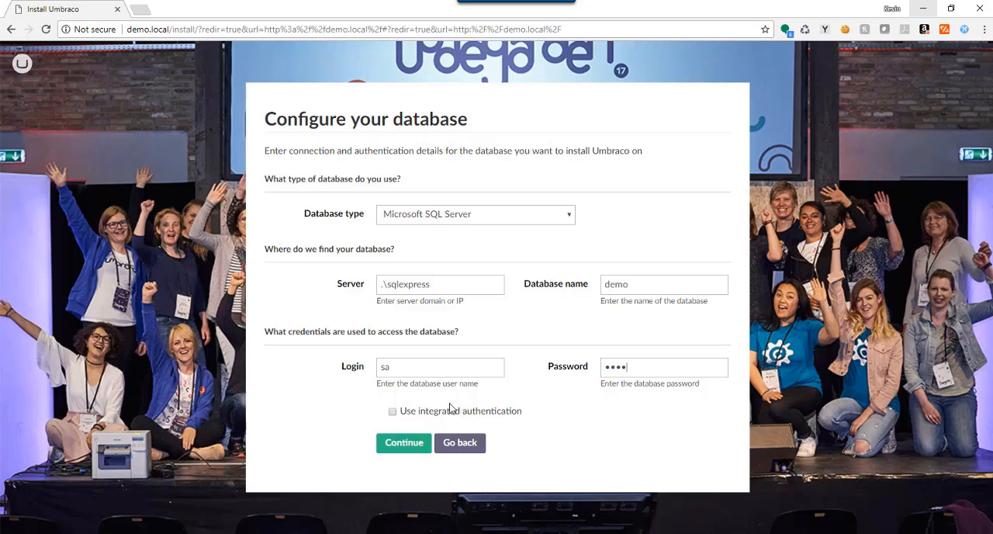
click(403, 442)
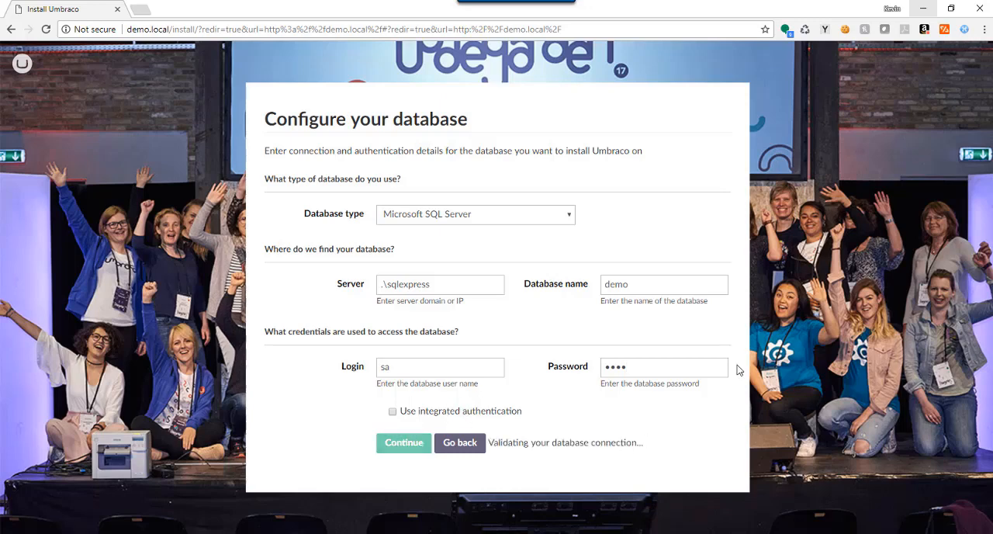
click(403, 442)
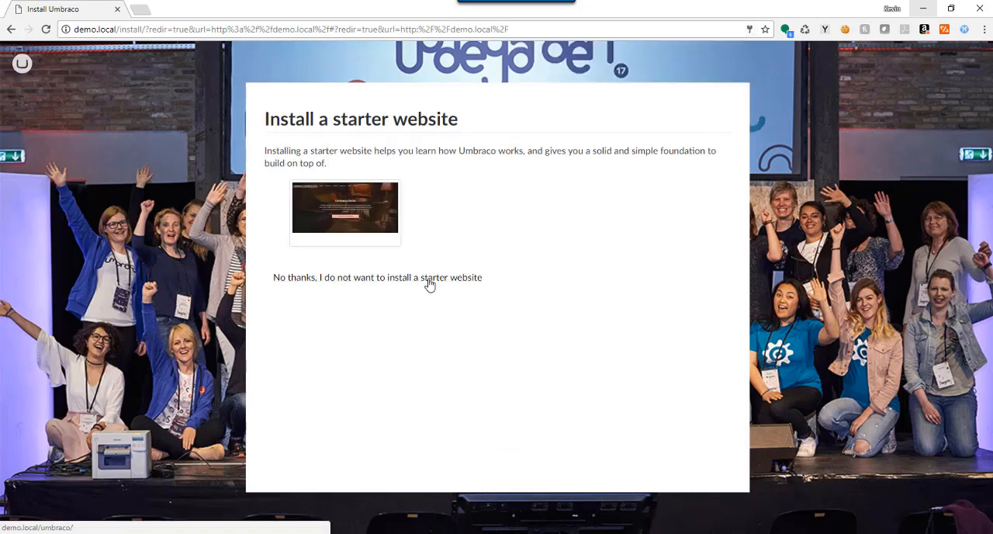
Step: Decline the starter website so Umbraco sets up its database with no starter content
click(375, 277)
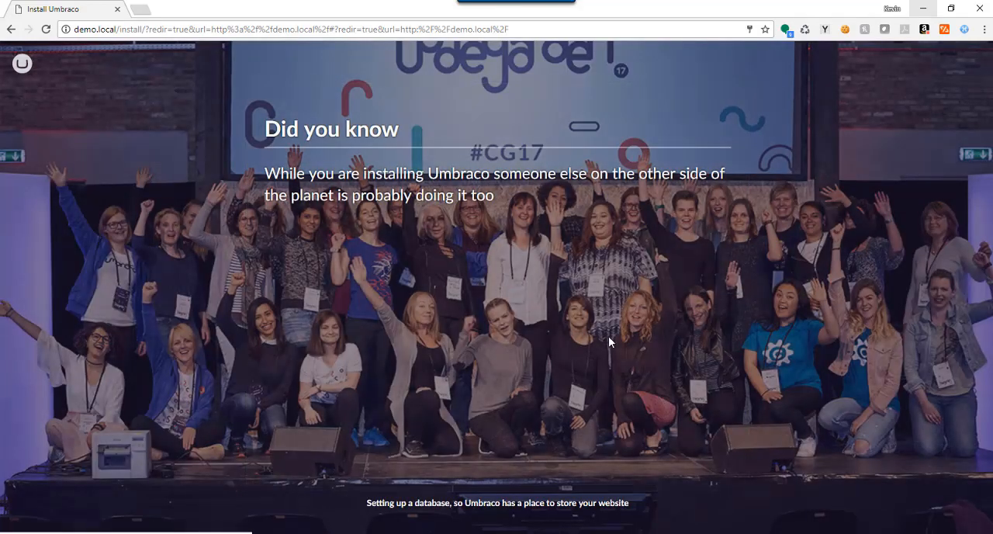
mouse_move(539, 357)
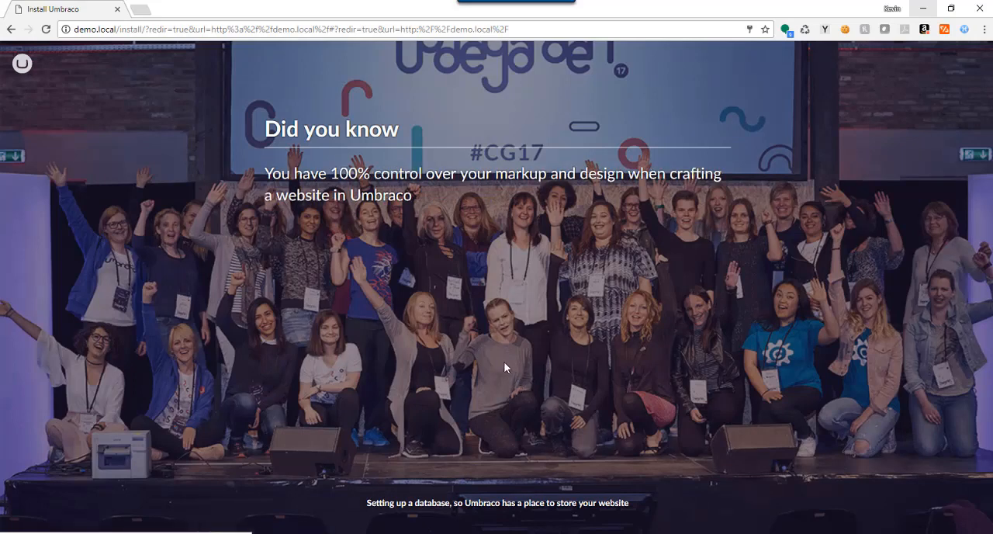
mouse_move(453, 367)
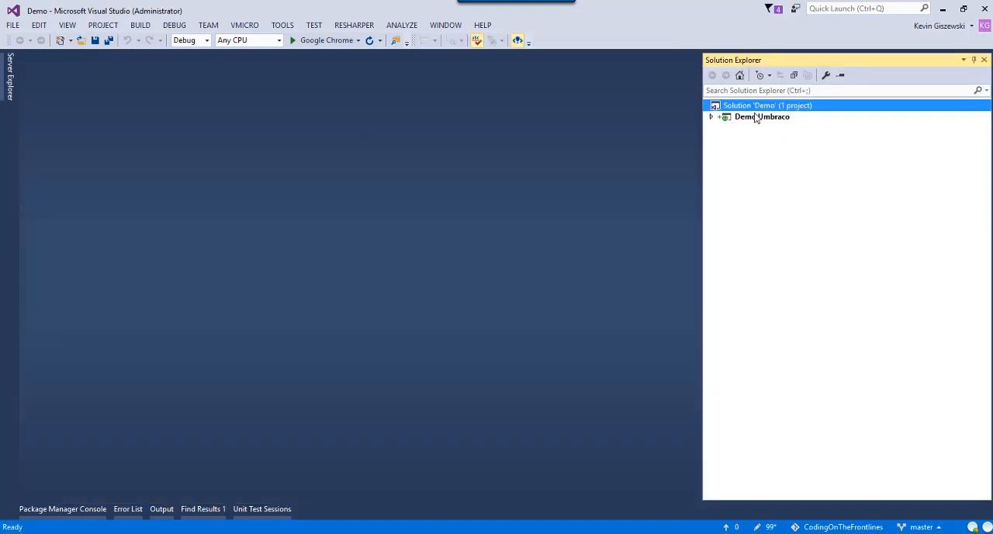
Step: Add a Class Library project named Demo.Core, located in the src folder
right_click(766, 105)
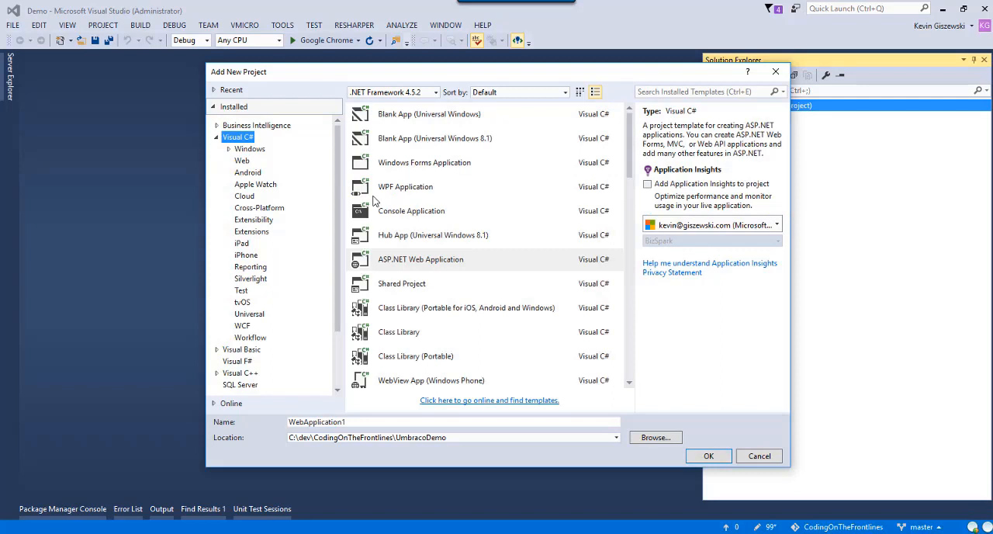
click(399, 331)
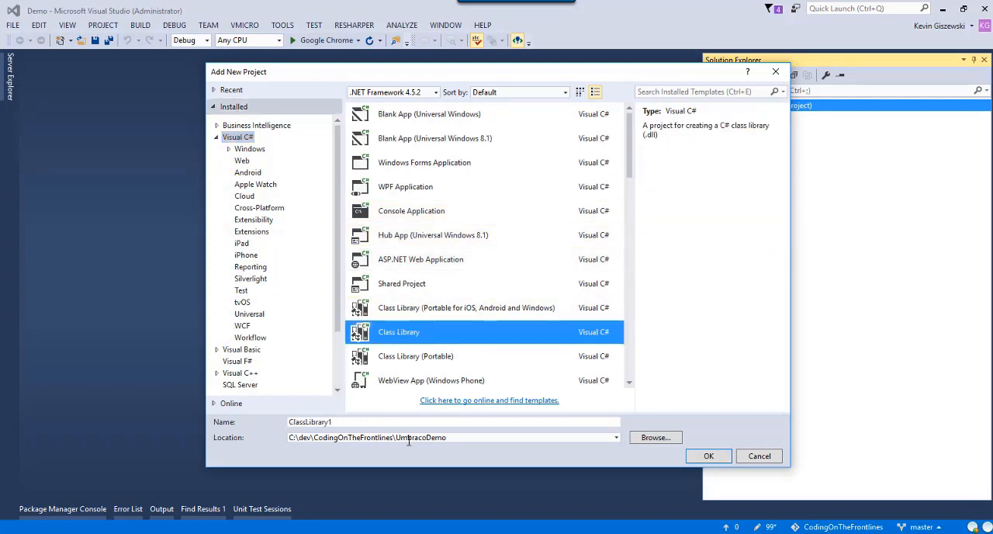
click(655, 437)
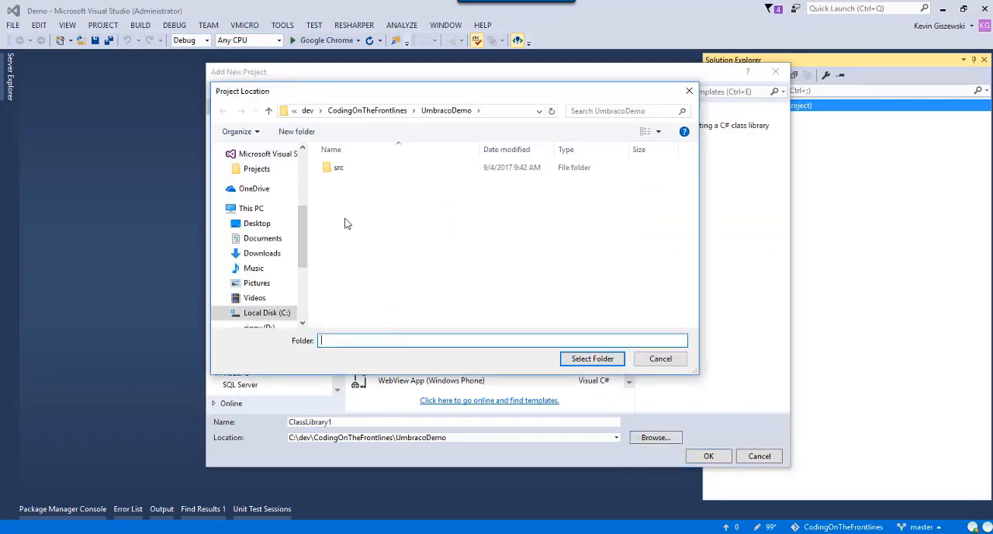
double_click(338, 167)
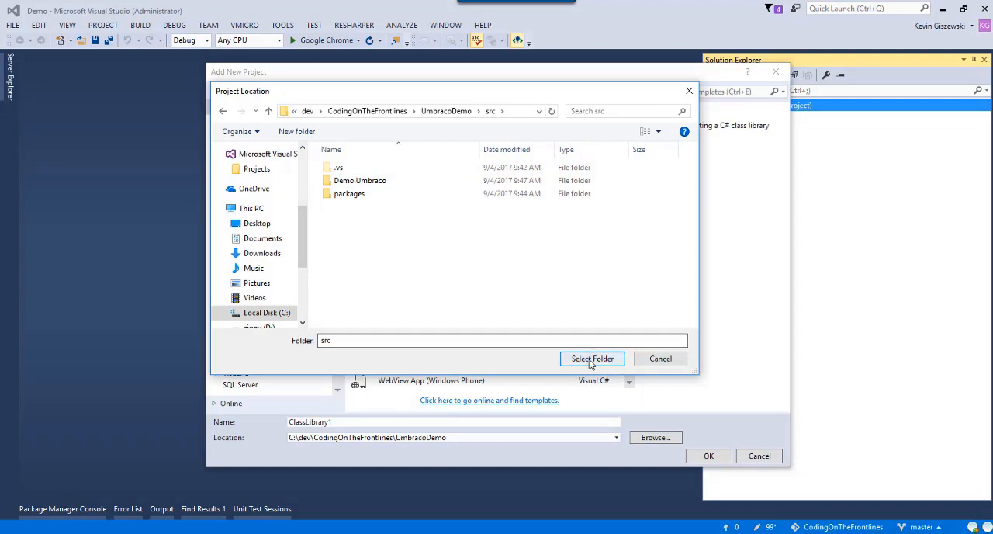
click(592, 358)
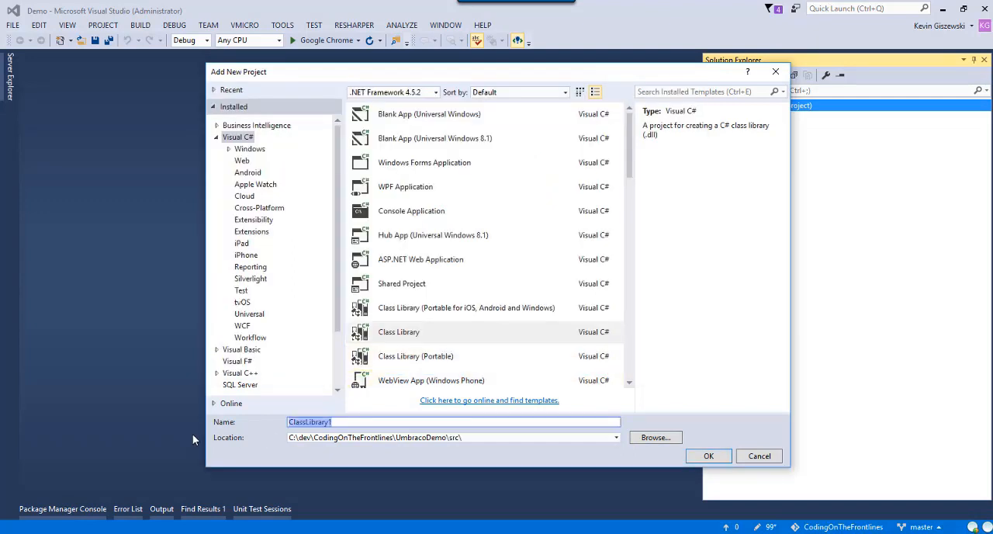
text(Demo.Core)
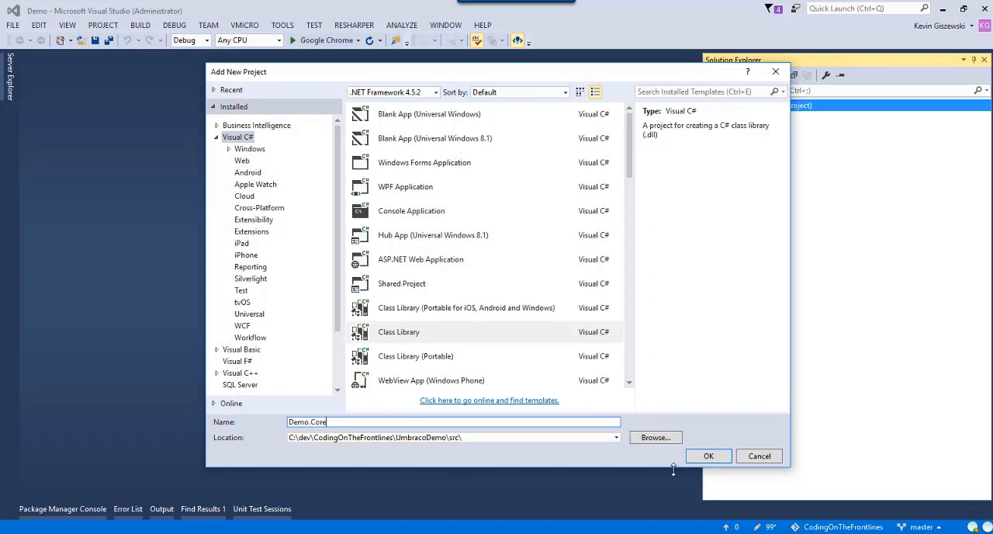
click(708, 456)
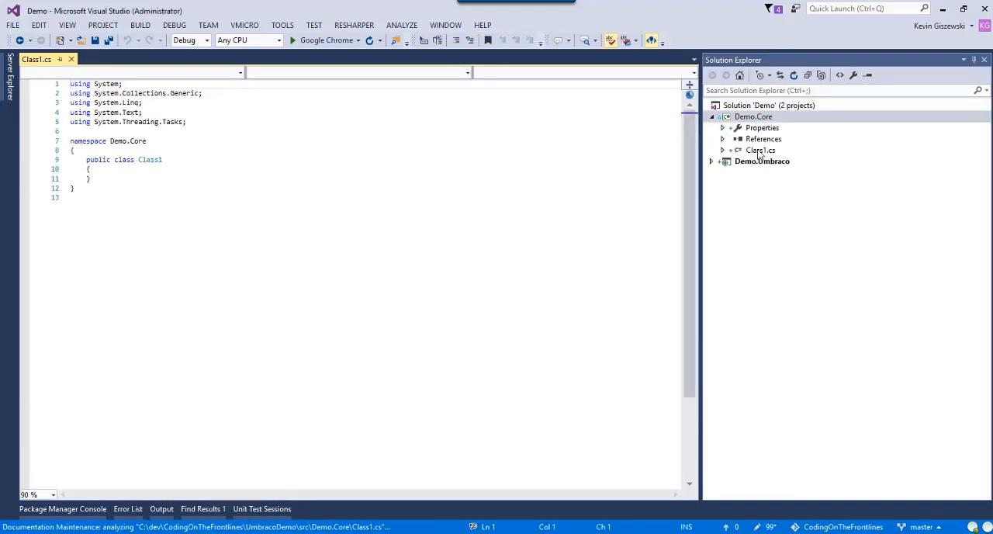
Step: Remove Class1.cs from Demo.Core and confirm its permanent deletion
click(760, 150)
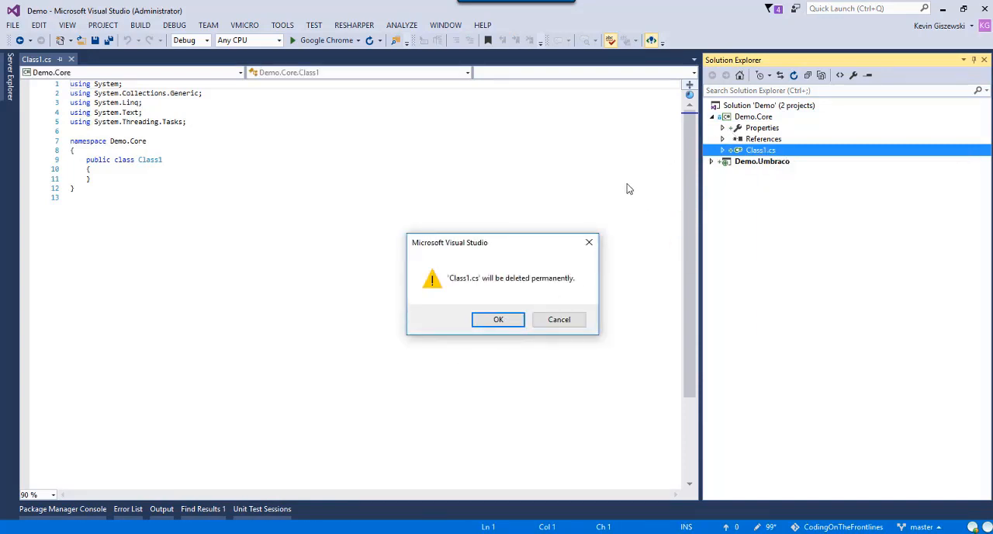
click(498, 319)
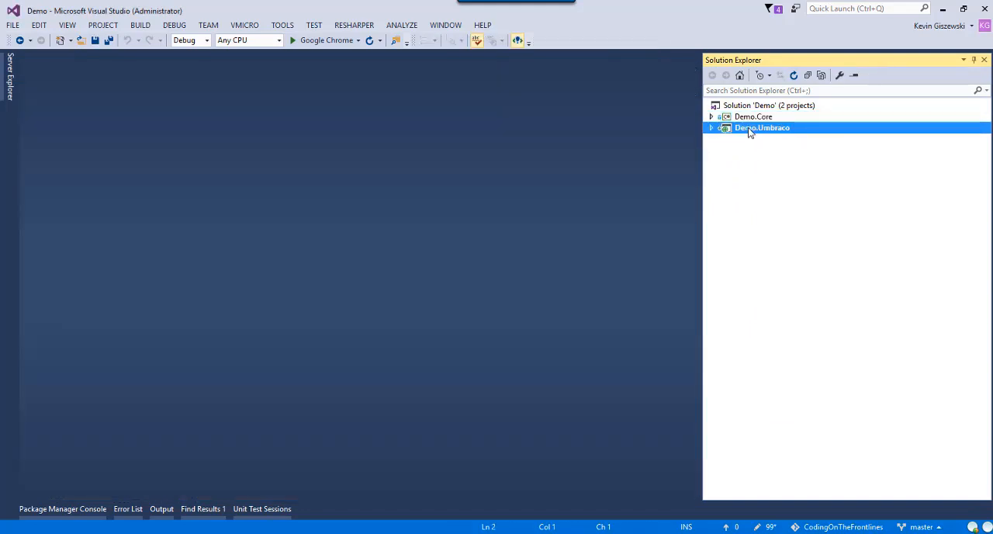
Step: Reference the Demo.Core project from Demo.Umbraco through the Reference Manager
right_click(762, 128)
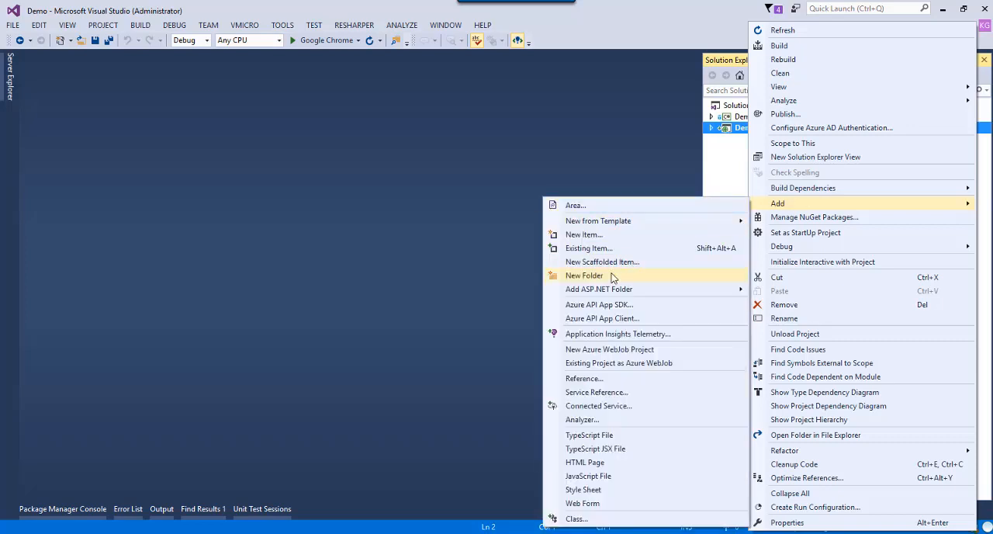
mouse_move(619, 318)
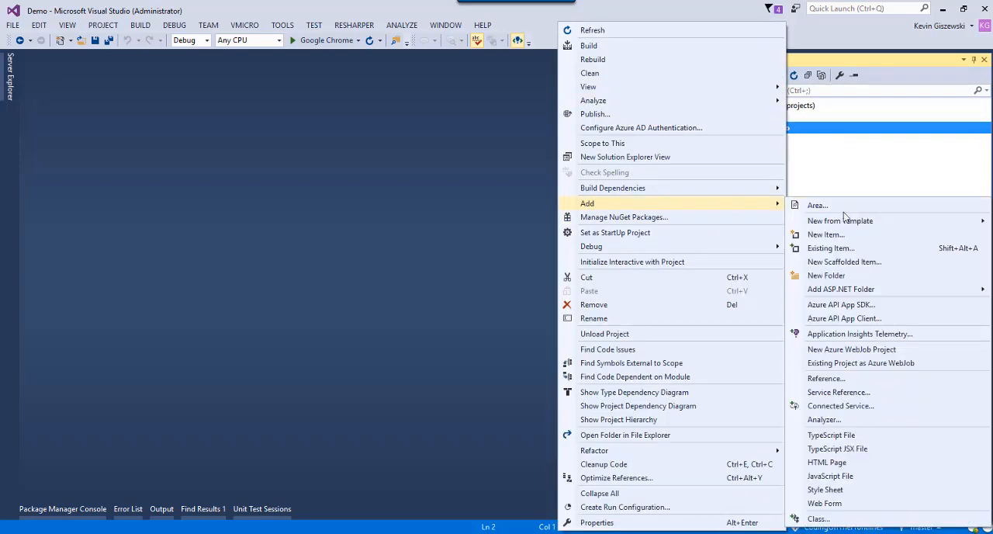
click(825, 378)
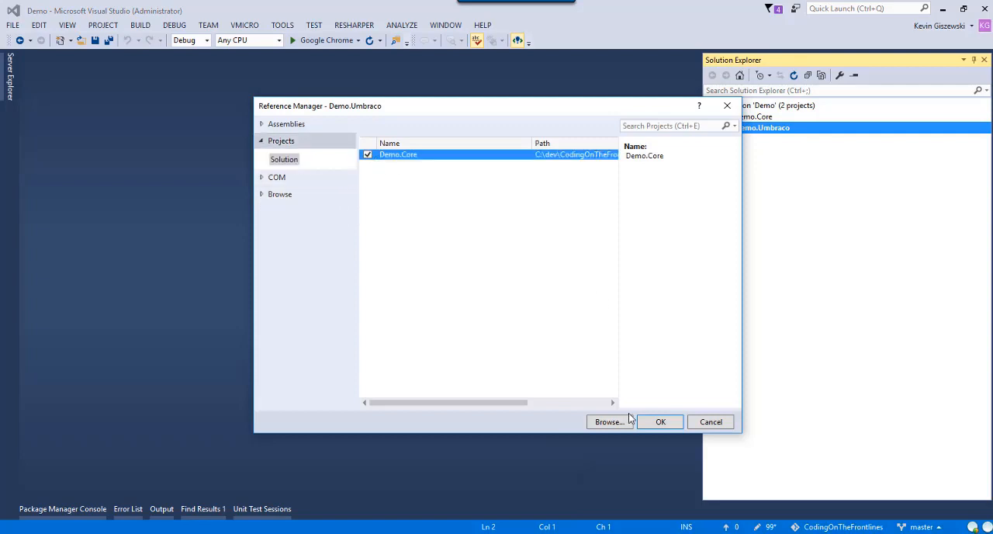
click(661, 421)
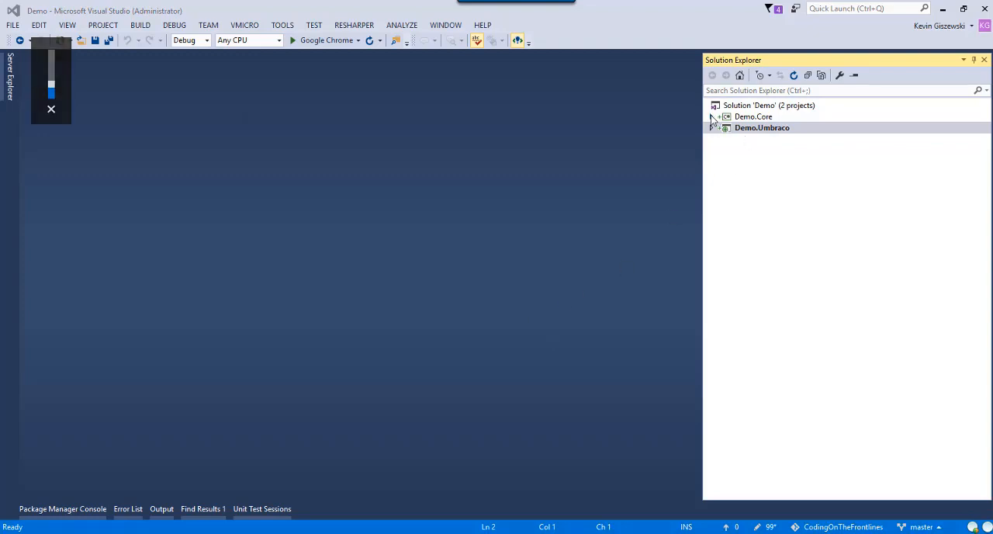
click(712, 116)
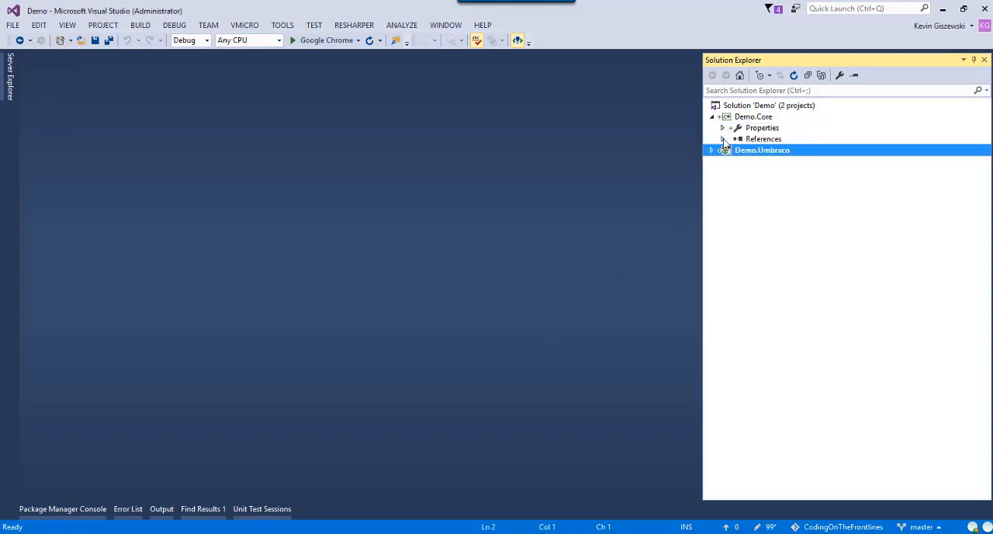
click(722, 138)
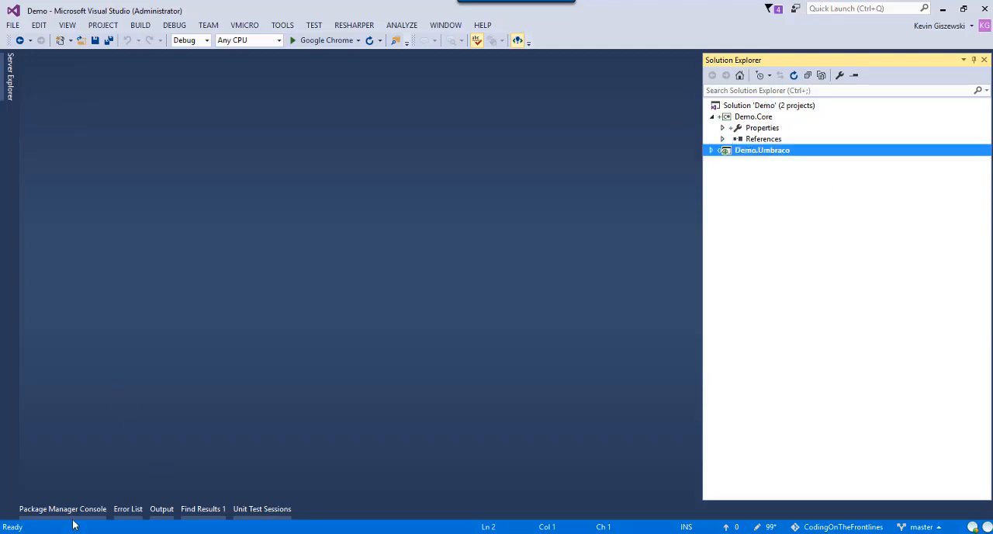
Step: Install UmbracoCms.Core 7.6.5 into Demo.Core from Package Manager Console and check its references
click(62, 508)
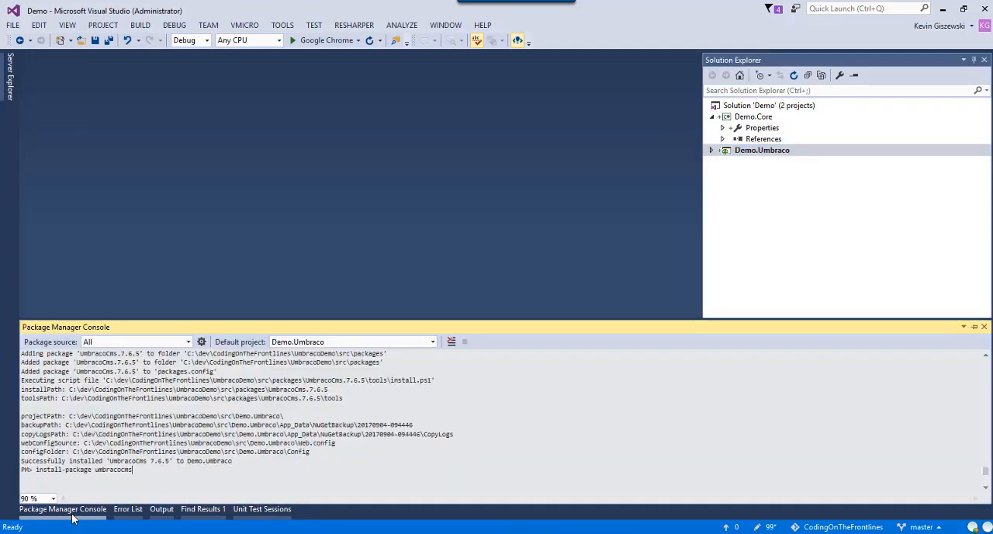
text(.core)
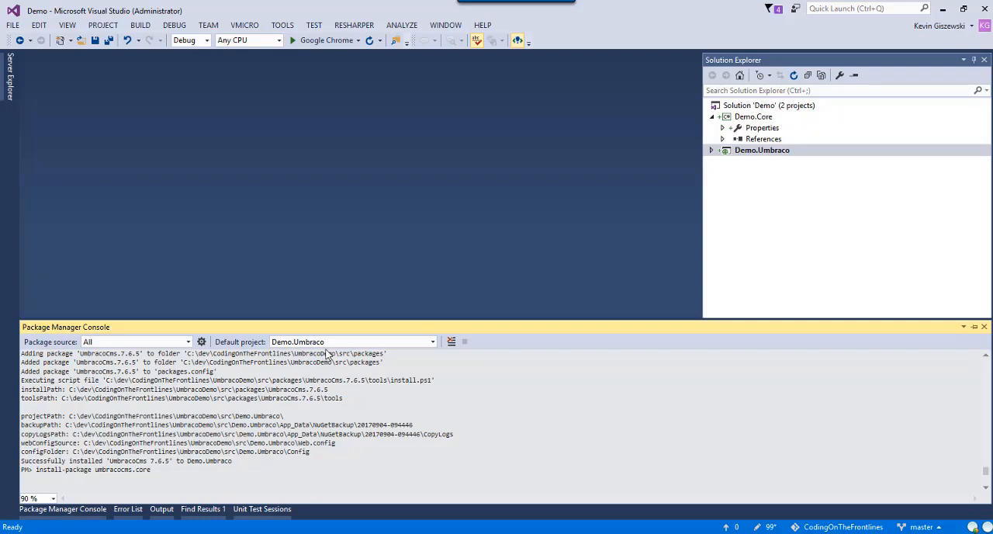
click(353, 342)
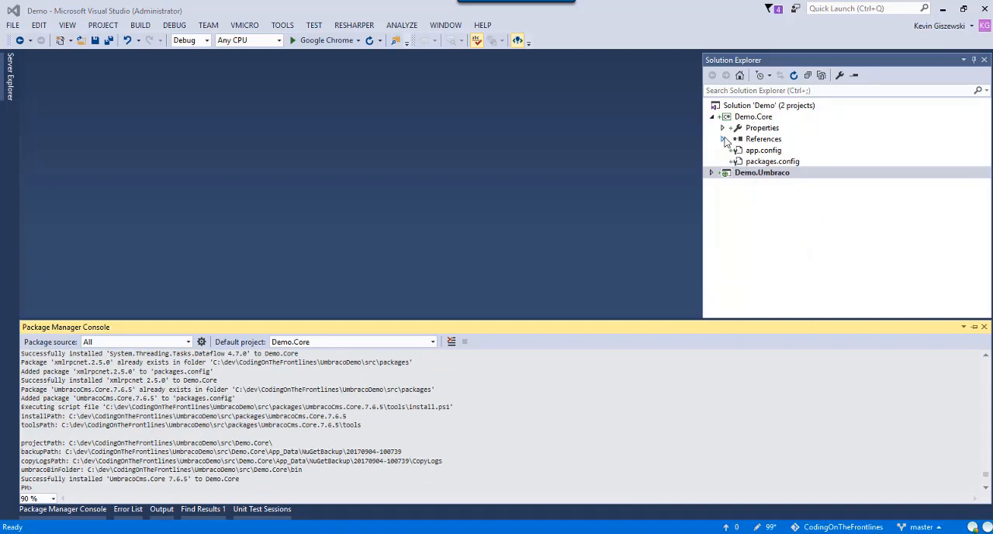
click(722, 138)
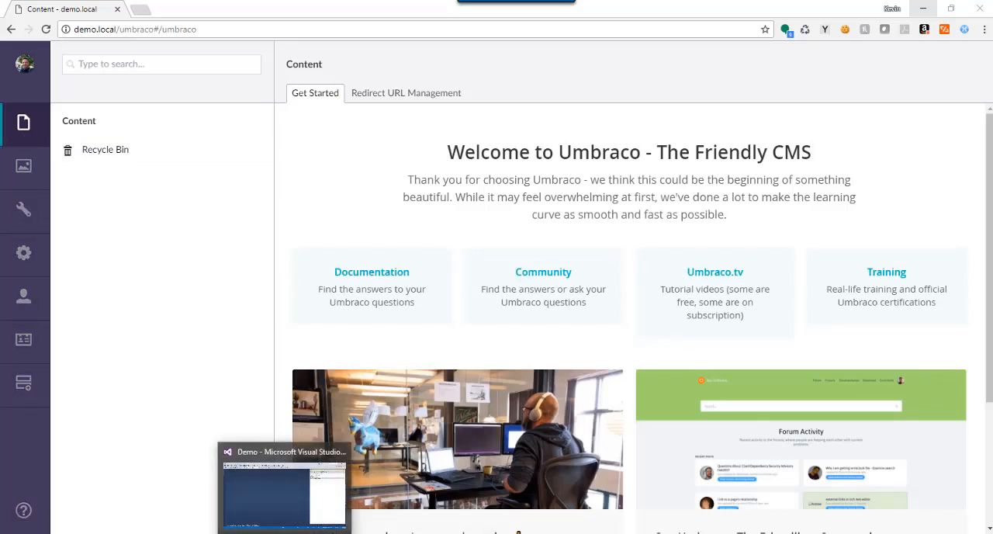
Step: Open demo.local in a new Chrome tab to view Umbraco's default welcome page
click(283, 451)
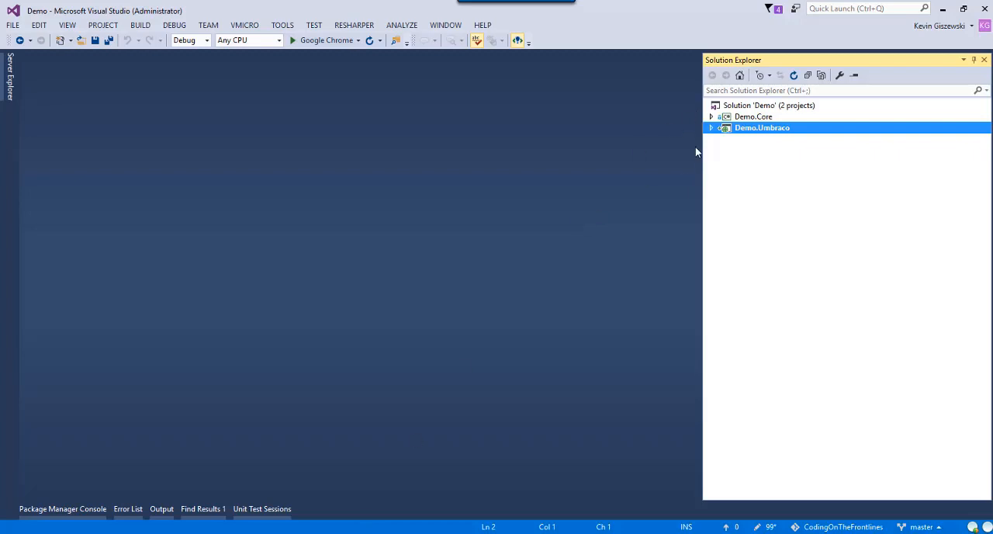
mouse_move(669, 191)
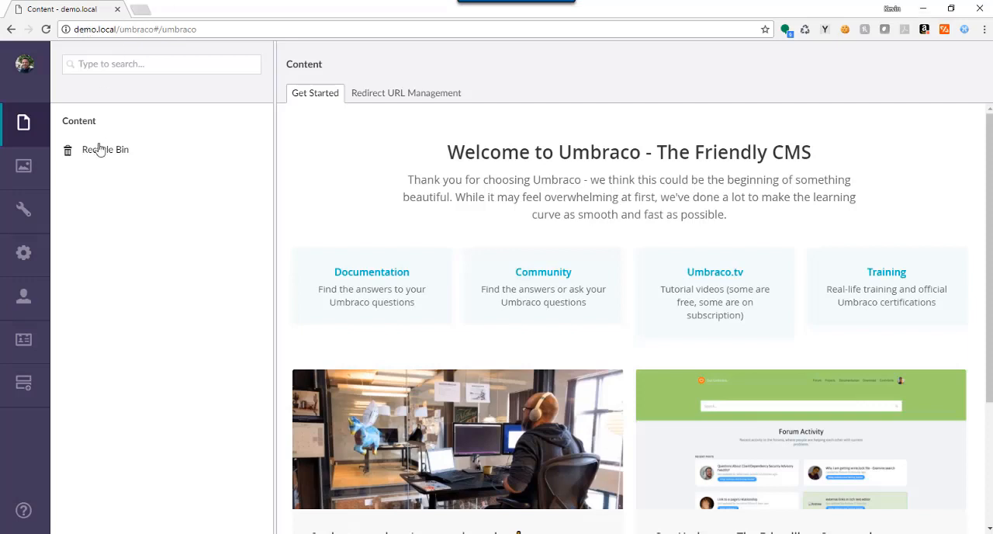
mouse_move(138, 12)
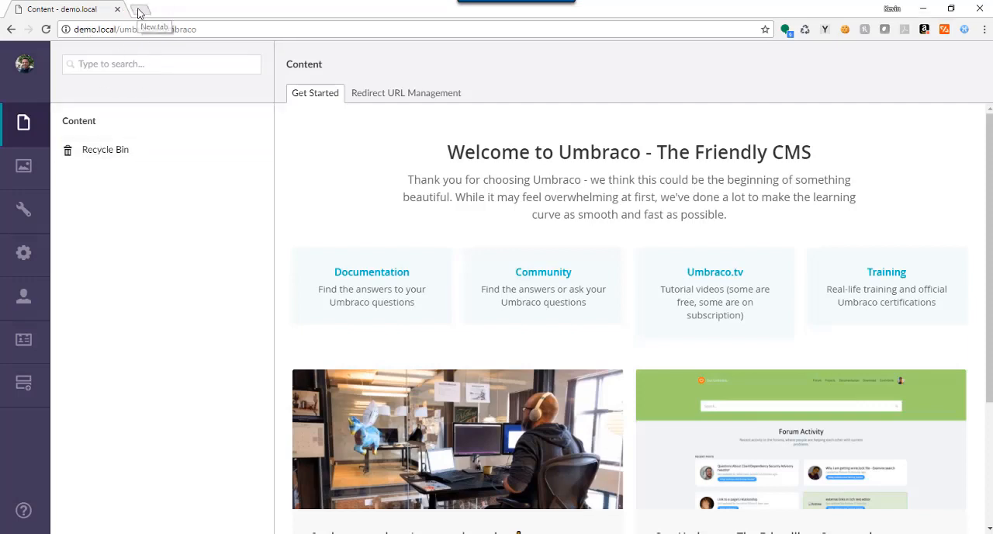
click(138, 13)
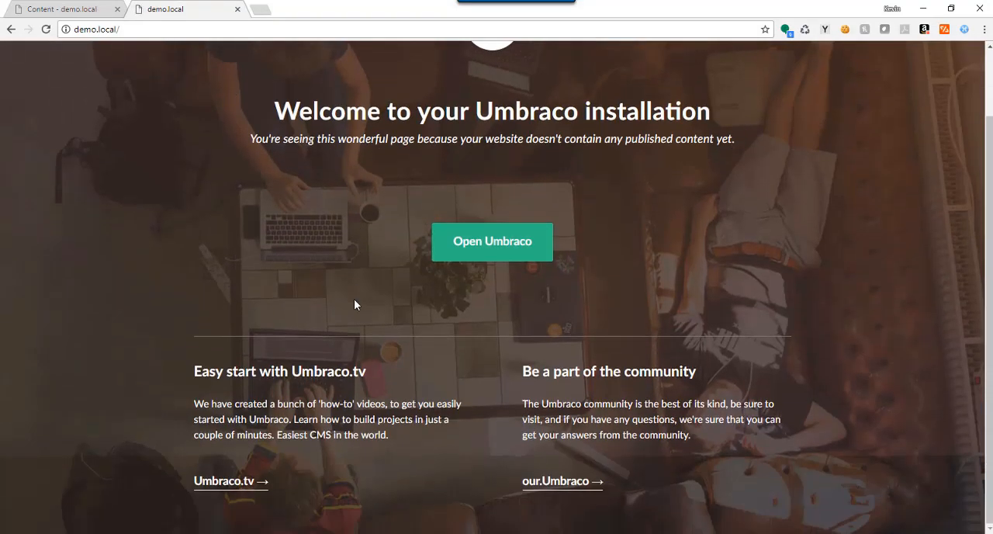
click(492, 242)
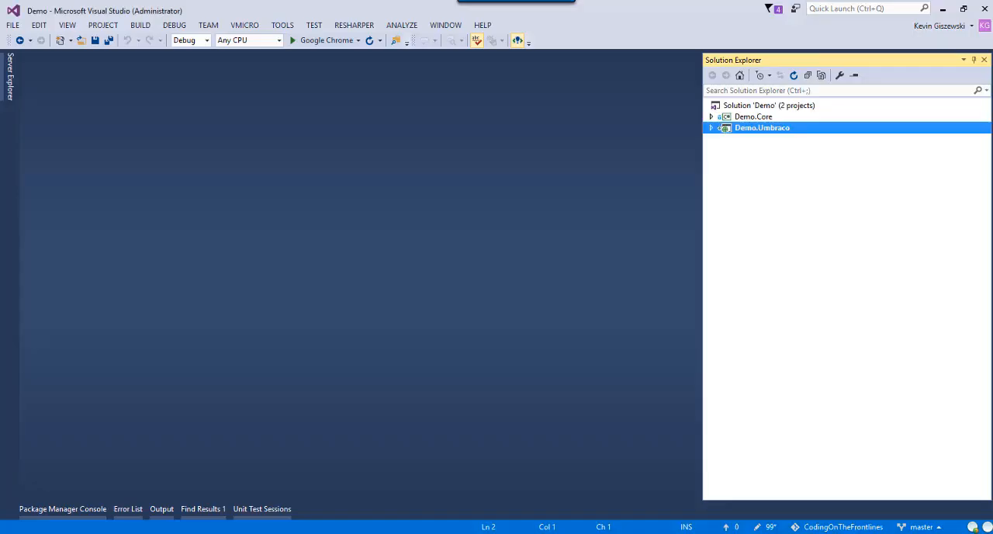
Step: Expand and collapse Demo.Umbraco, then bring the demo.local browser window forward
click(711, 128)
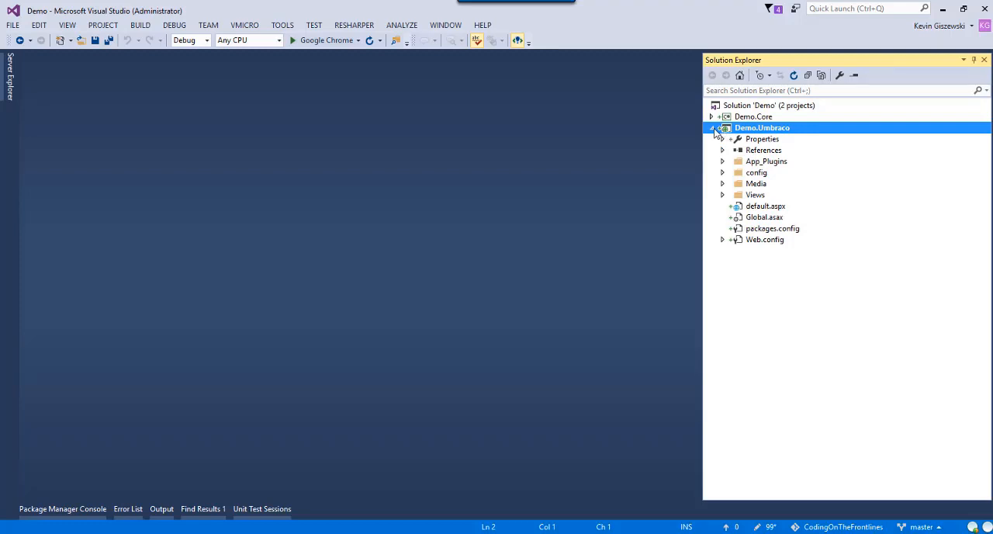
click(712, 127)
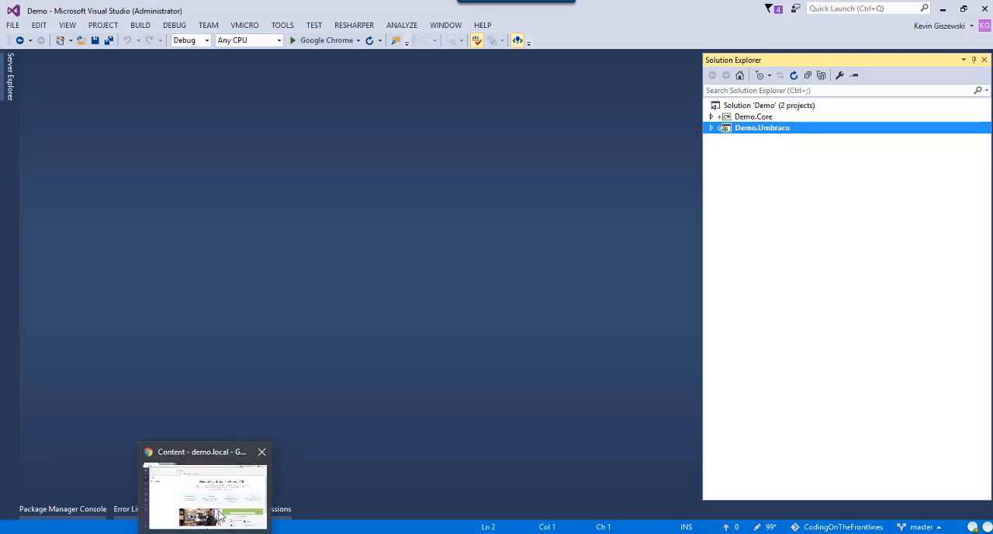
click(204, 496)
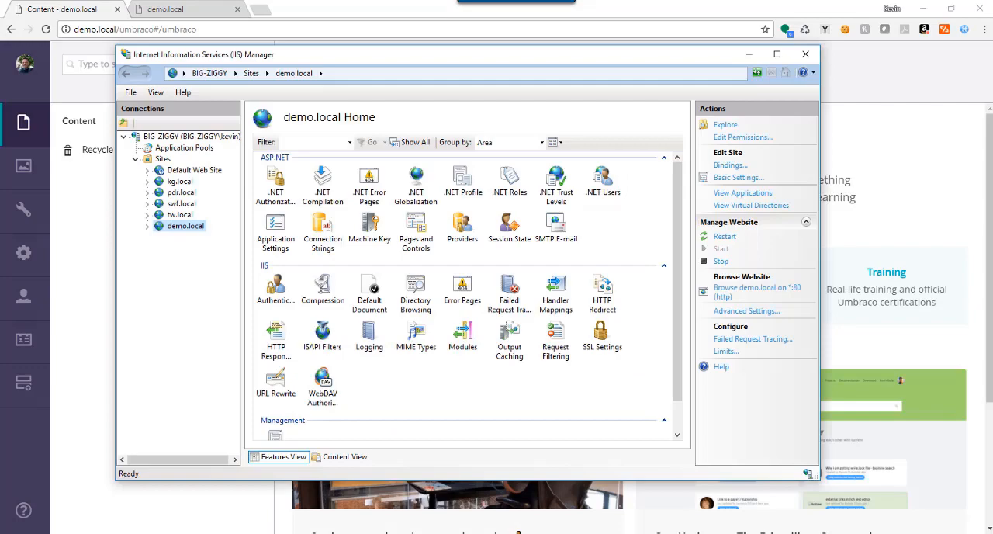